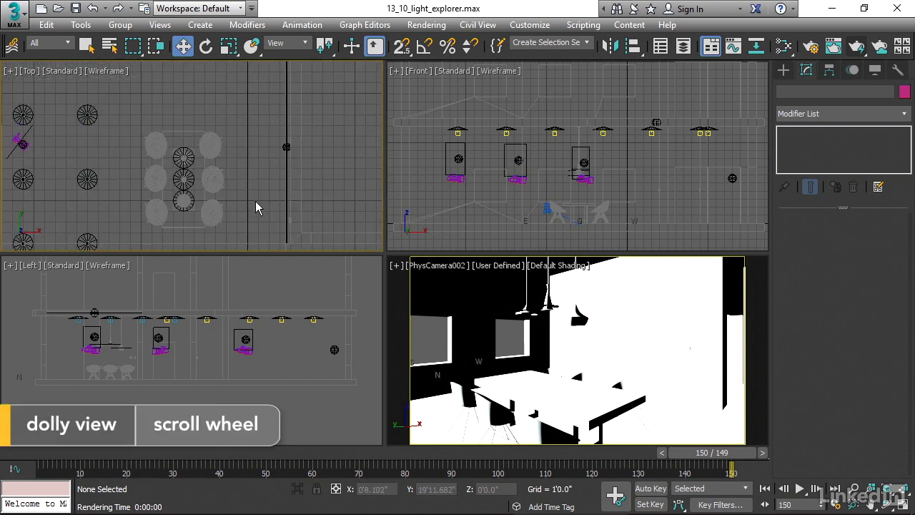
pyautogui.moveTo(263, 197)
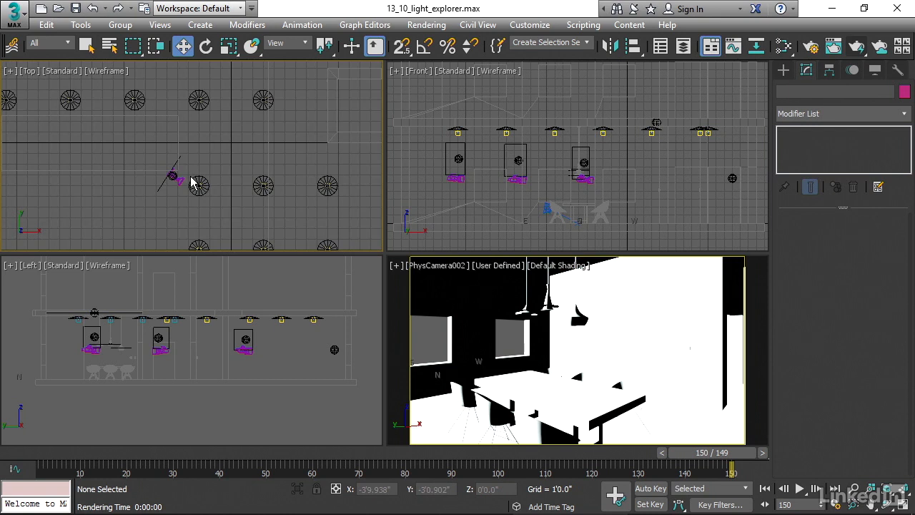
pyautogui.moveTo(163, 220)
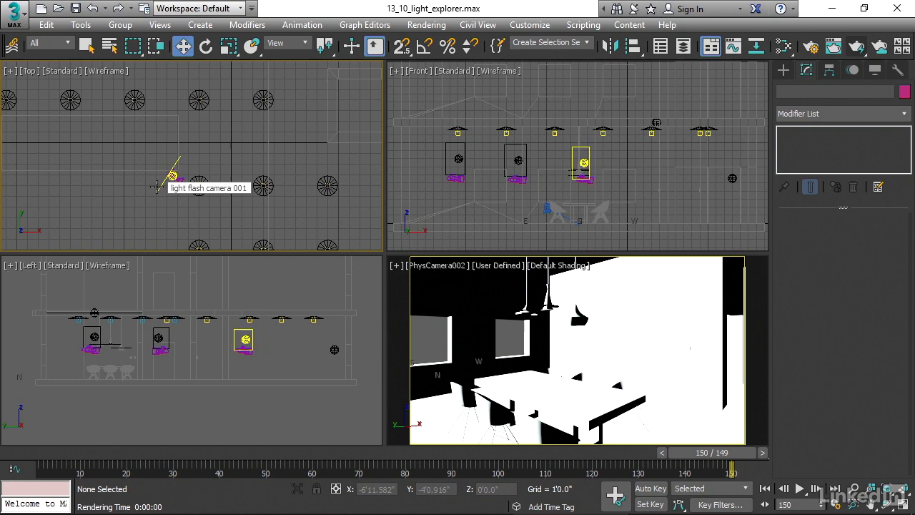
# Step: Select the 'light flash camera 001' light to show its Free Rectangle light parameters
pyautogui.click(243, 340)
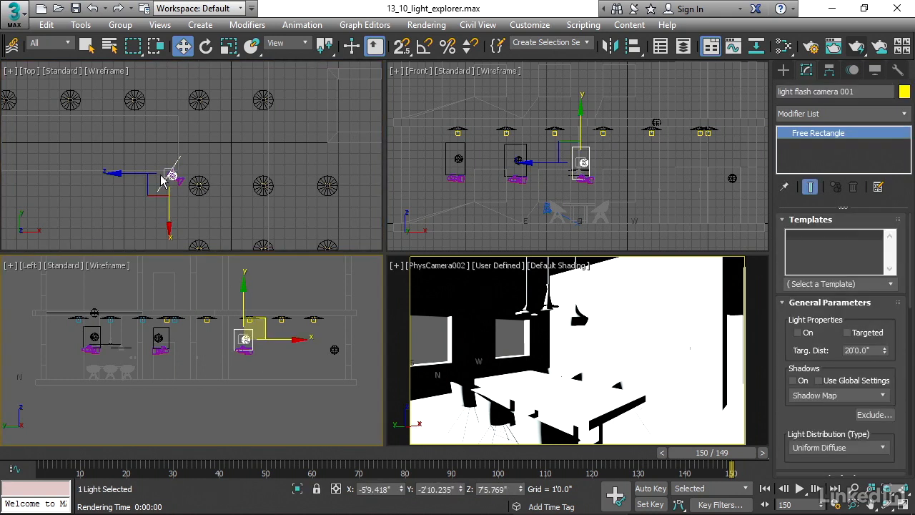
pyautogui.moveTo(159, 206)
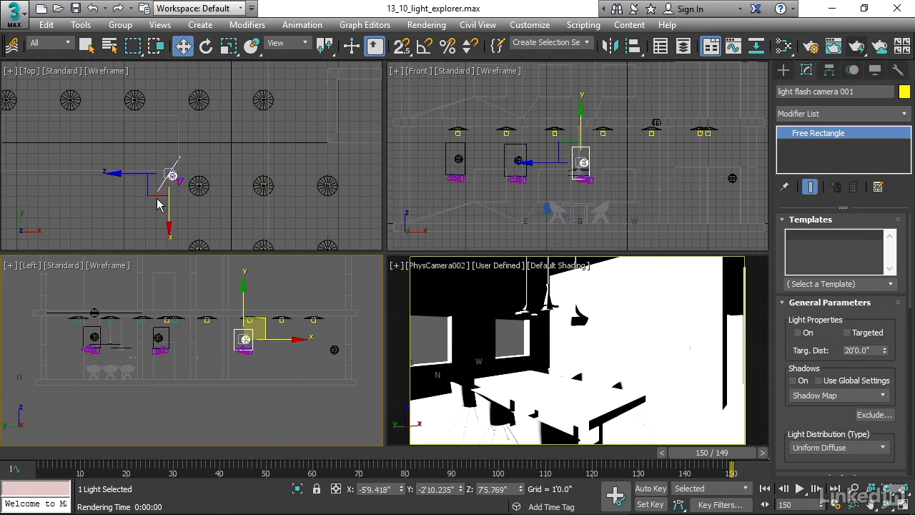
pyautogui.moveTo(236, 168)
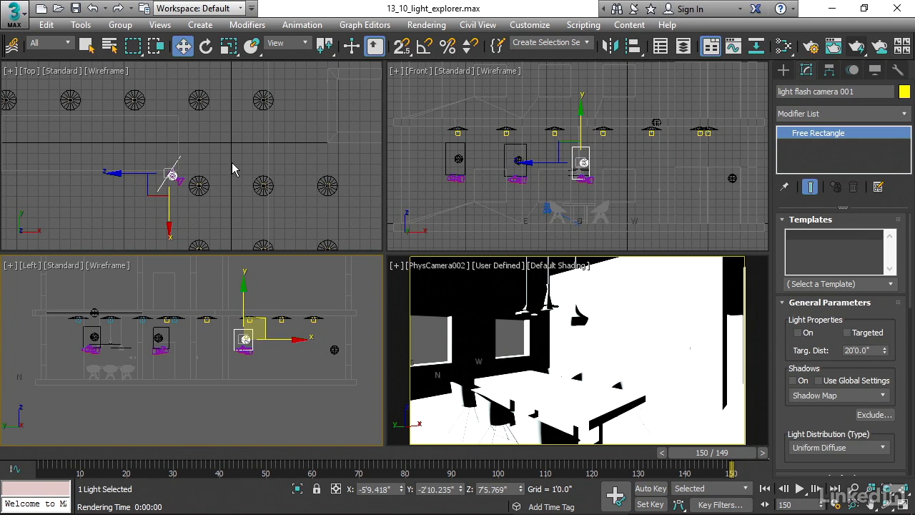
pyautogui.moveTo(279, 248)
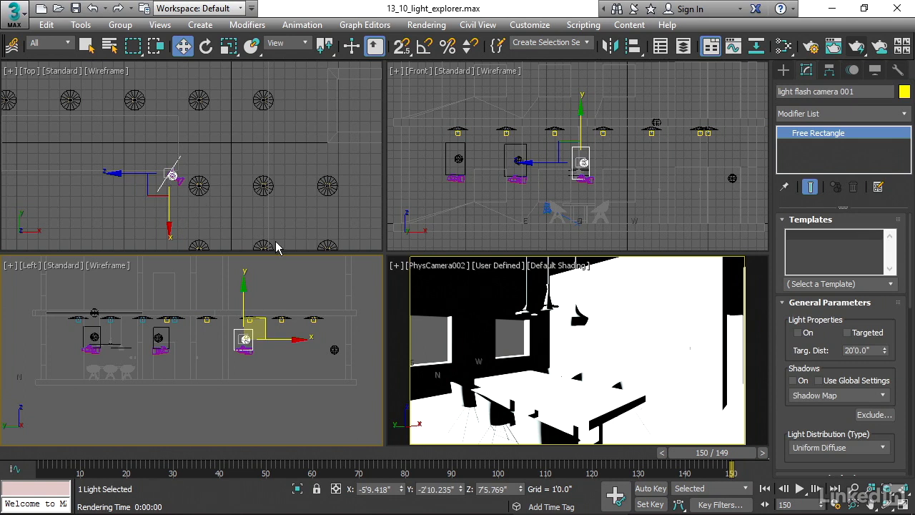
pyautogui.moveTo(292, 220)
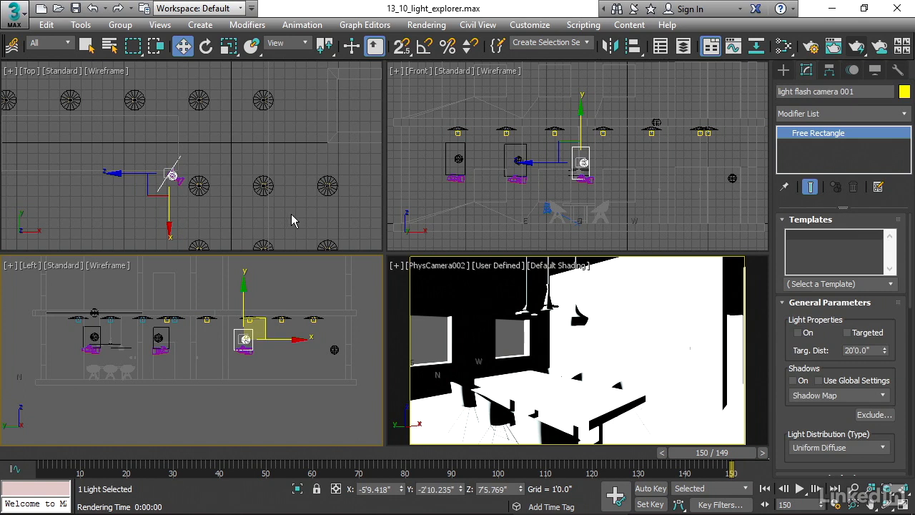
pyautogui.moveTo(289, 158)
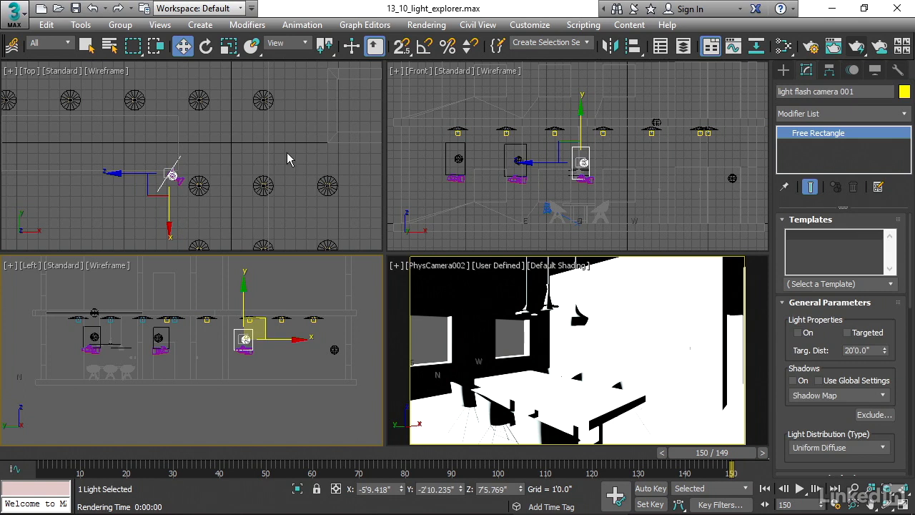
# Step: Deselect the flash camera light and bring up the Tools menu for the global explorers
pyautogui.click(289, 157)
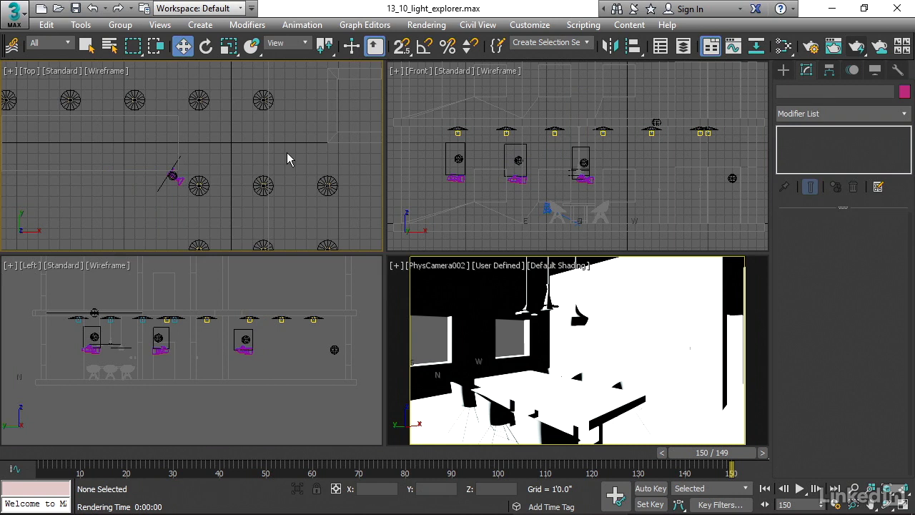
pyautogui.moveTo(297, 163)
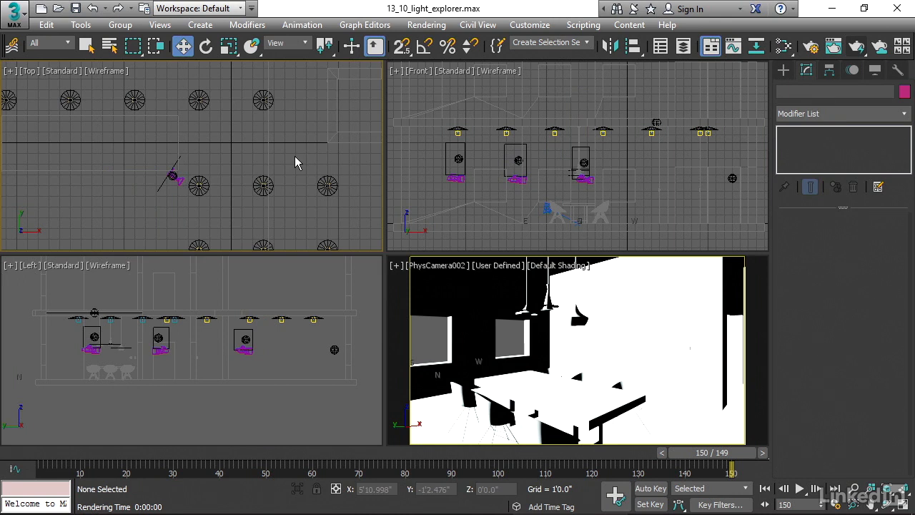
pyautogui.moveTo(292, 158)
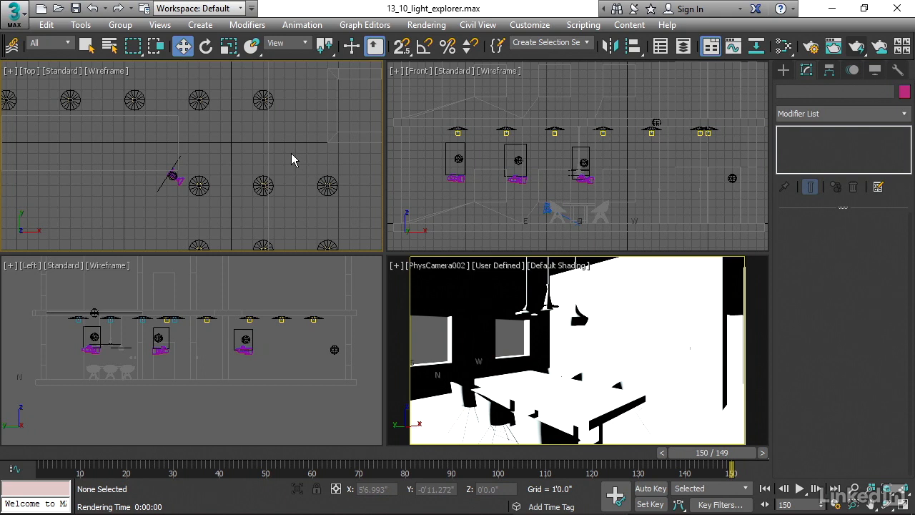
pyautogui.click(80, 24)
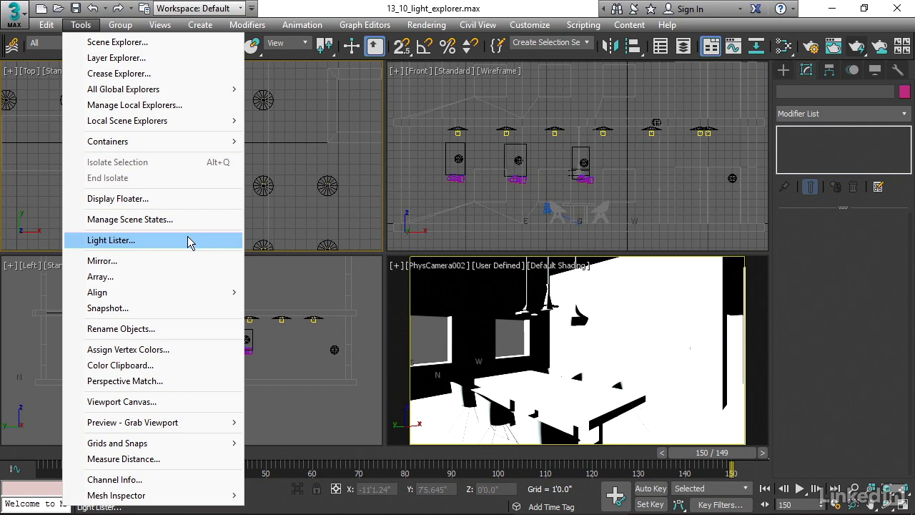
pyautogui.moveTo(171, 241)
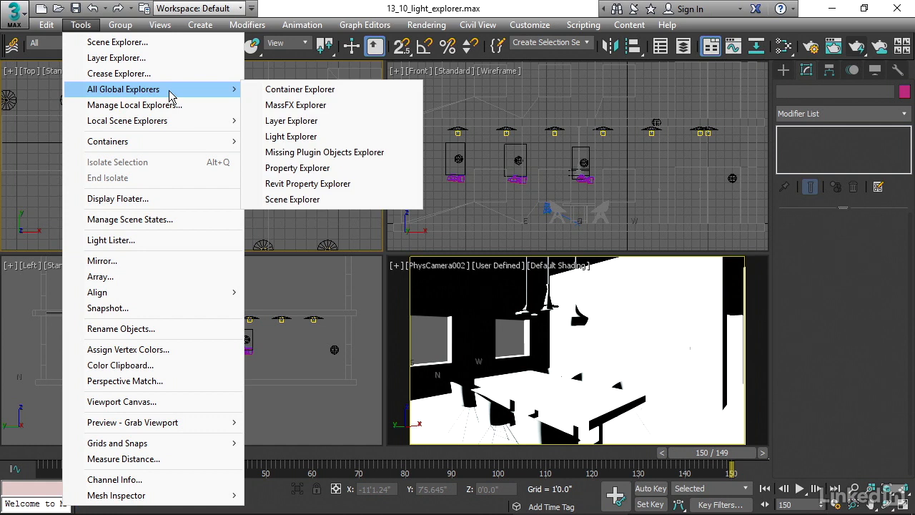
pyautogui.moveTo(175, 94)
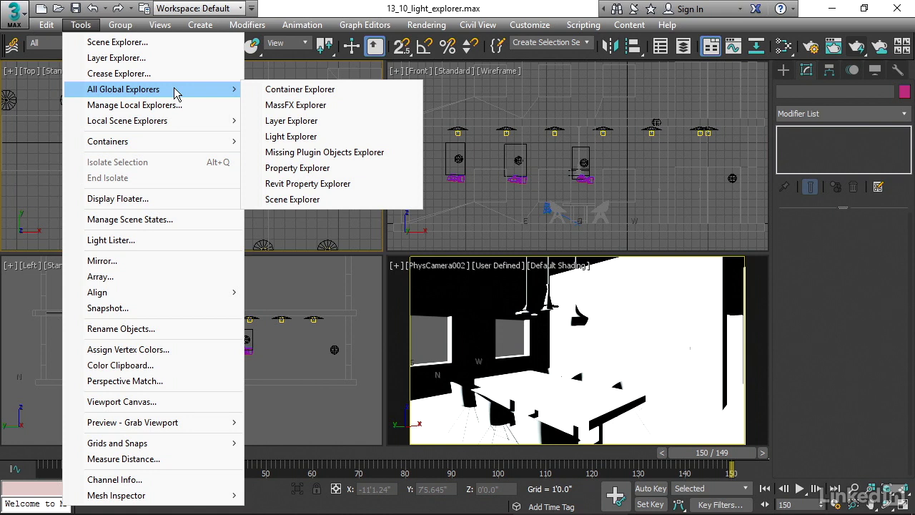
pyautogui.moveTo(292, 136)
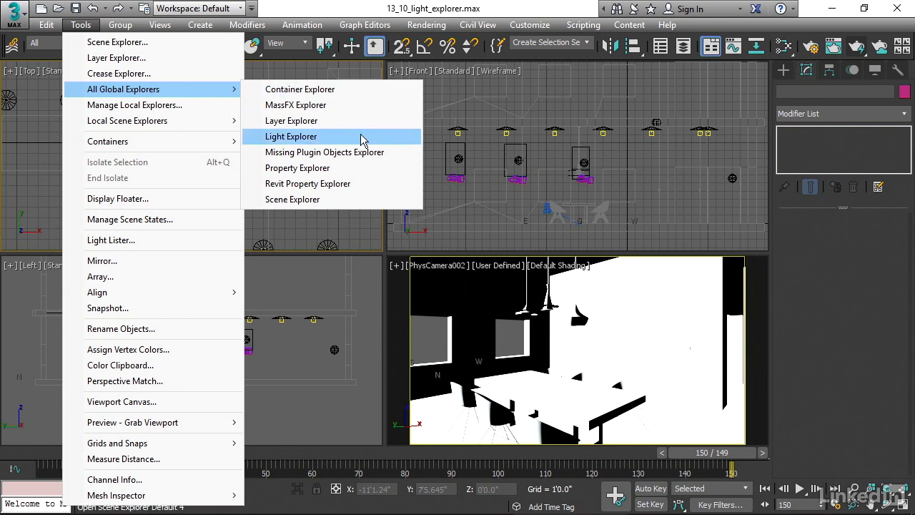
# Step: Bring up the Light Explorer, reposition its window and scroll through the scene's light list
pyautogui.click(292, 136)
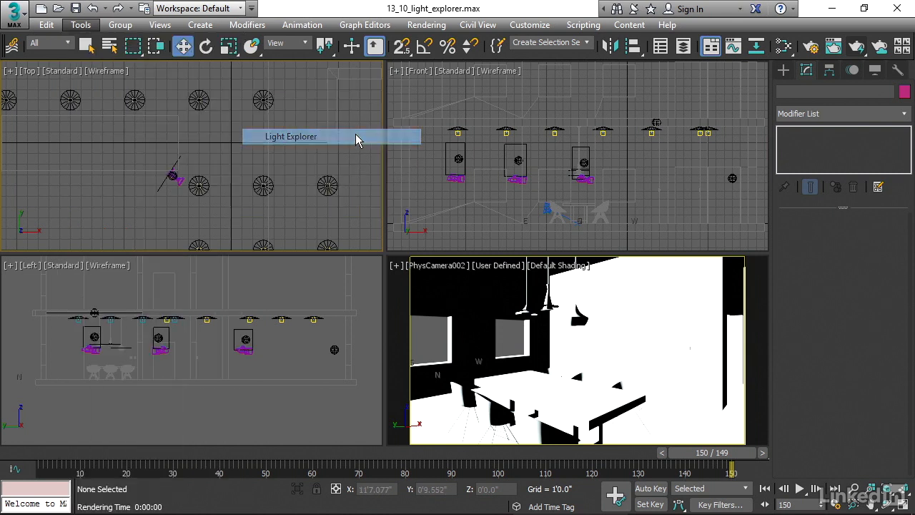
pyautogui.click(291, 136)
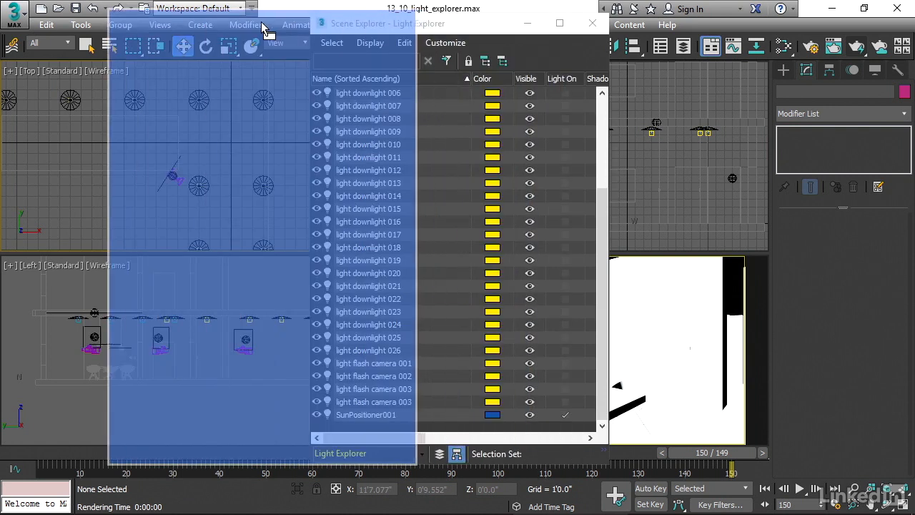
pyautogui.moveTo(372, 23); pyautogui.dragTo(189, 19)
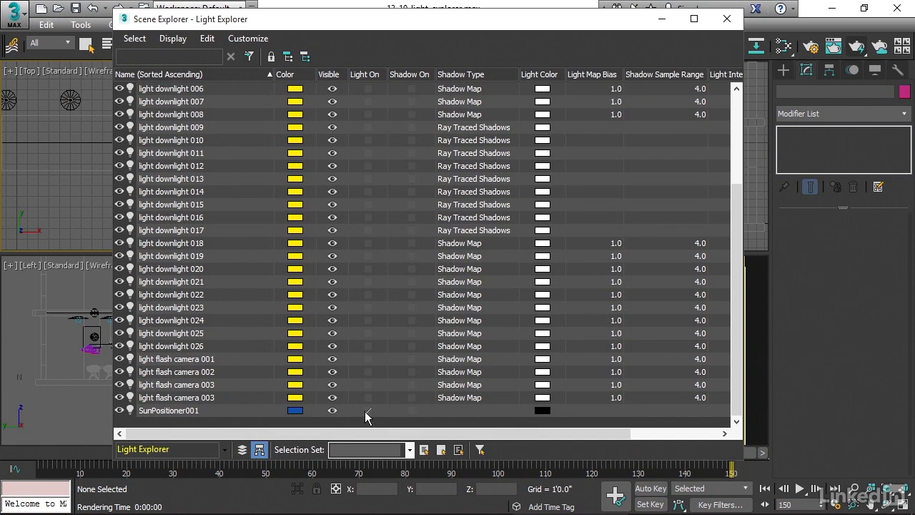
pyautogui.click(366, 409)
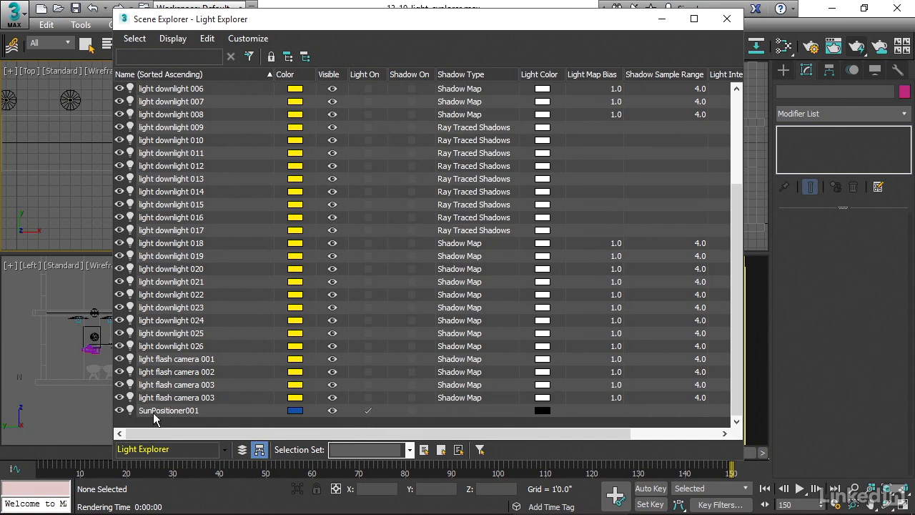
pyautogui.scroll(3)
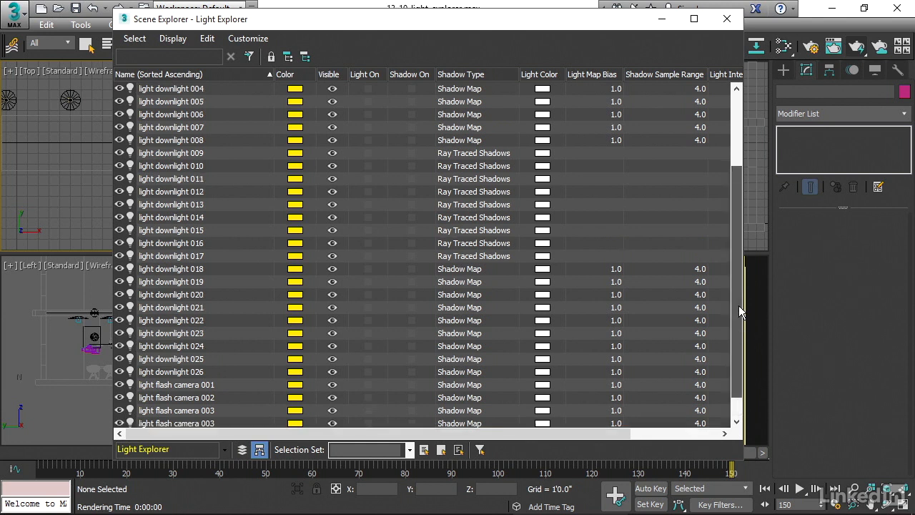
pyautogui.scroll(3)
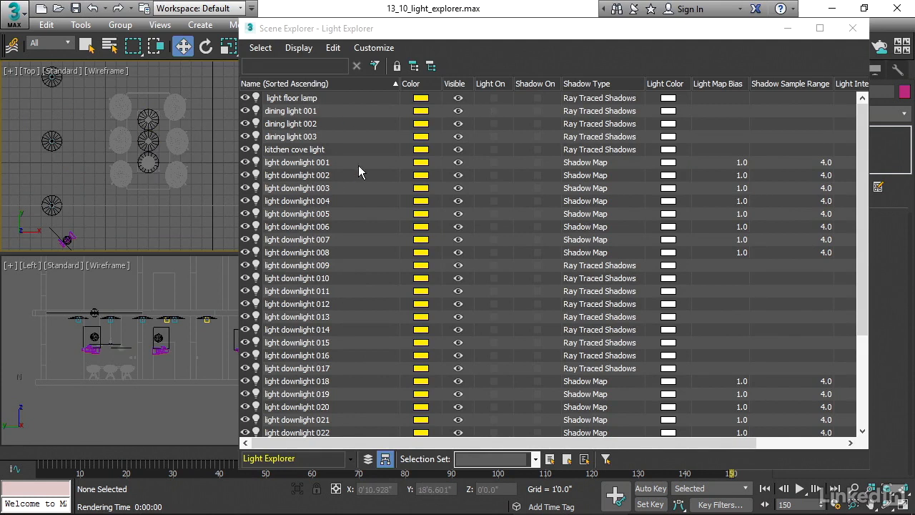
pyautogui.moveTo(500, 118)
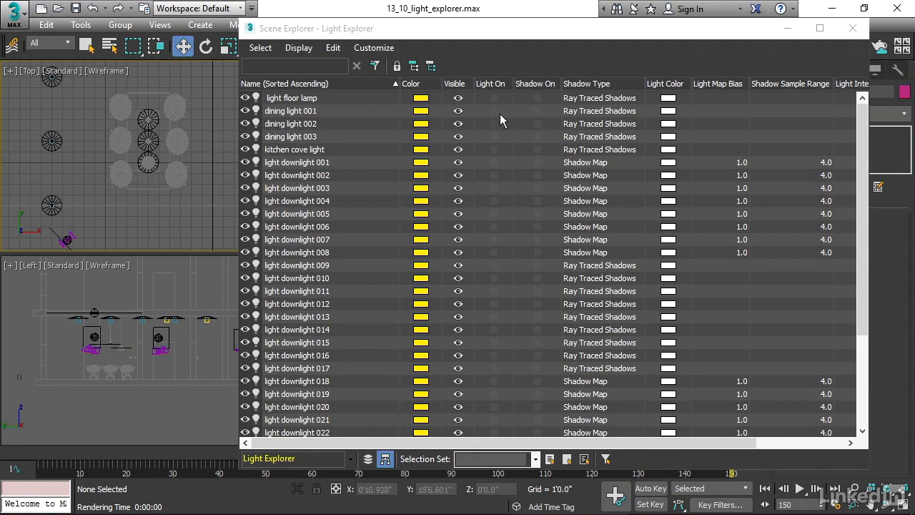
pyautogui.moveTo(498, 114)
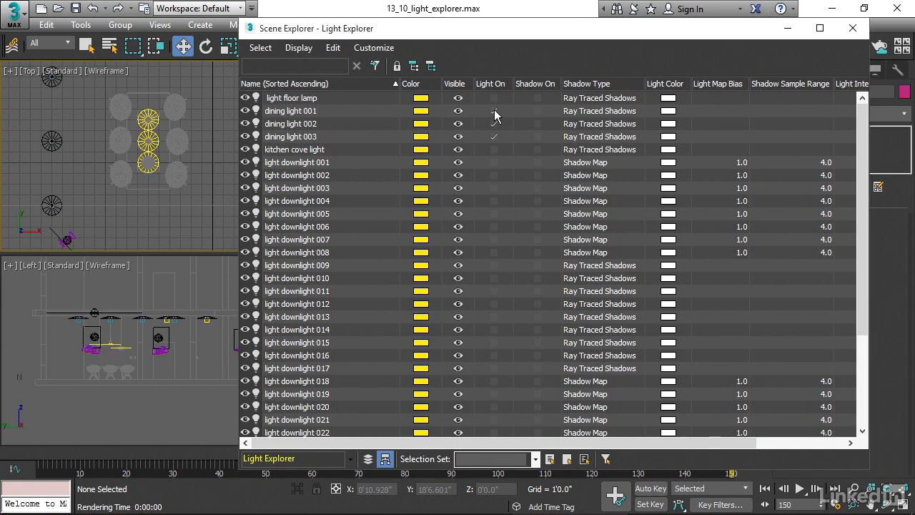
pyautogui.click(494, 112)
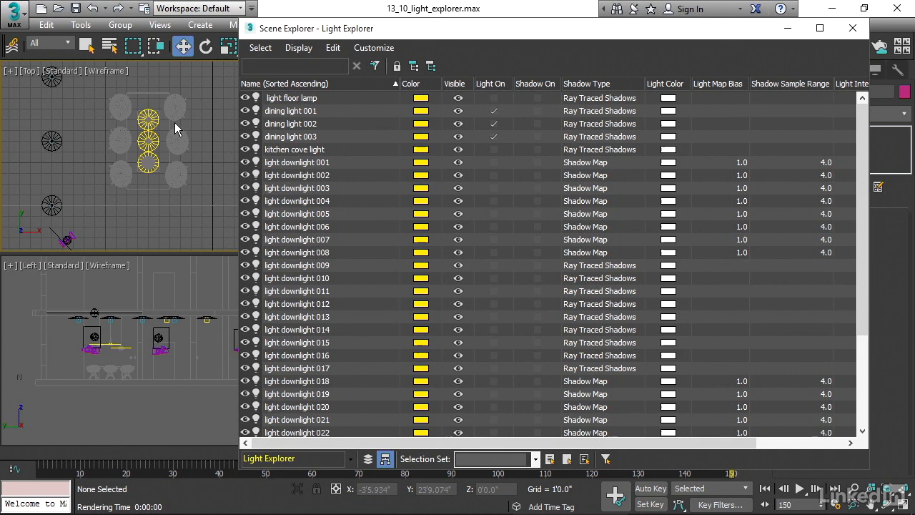
pyautogui.moveTo(172, 186)
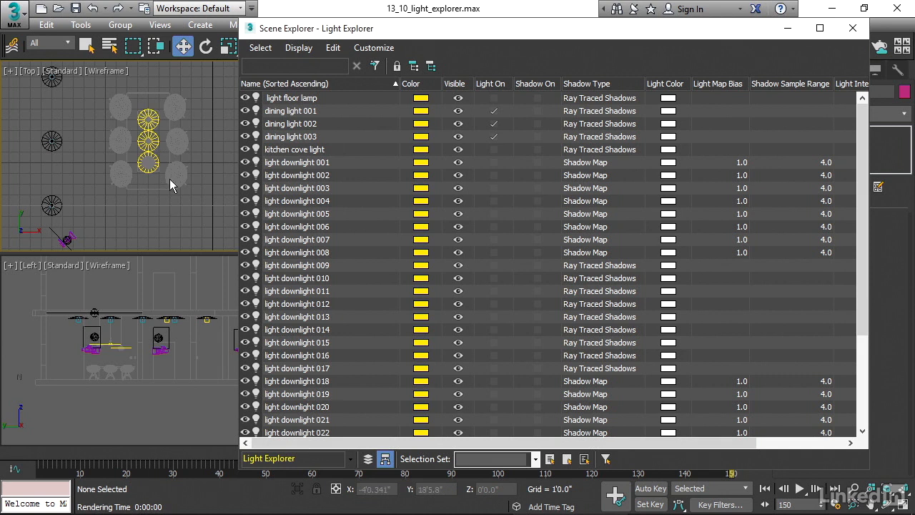
pyautogui.moveTo(369, 137)
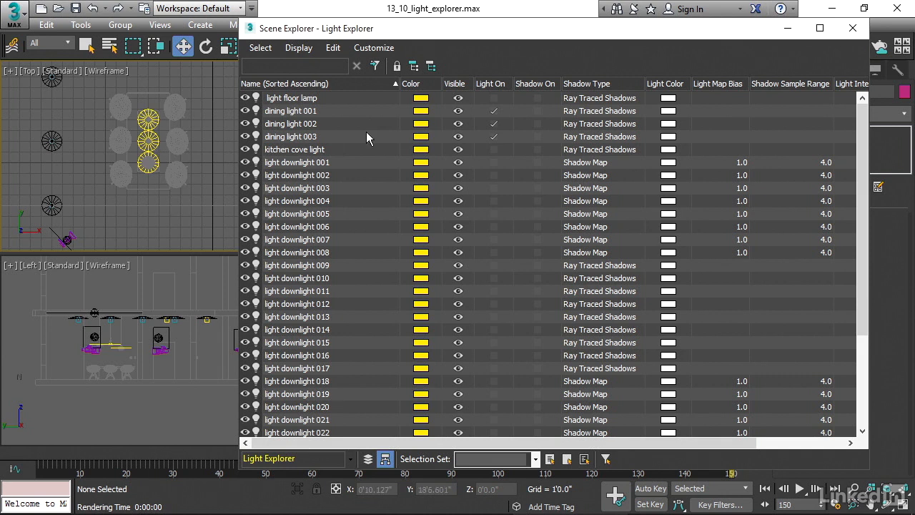
pyautogui.moveTo(72, 160)
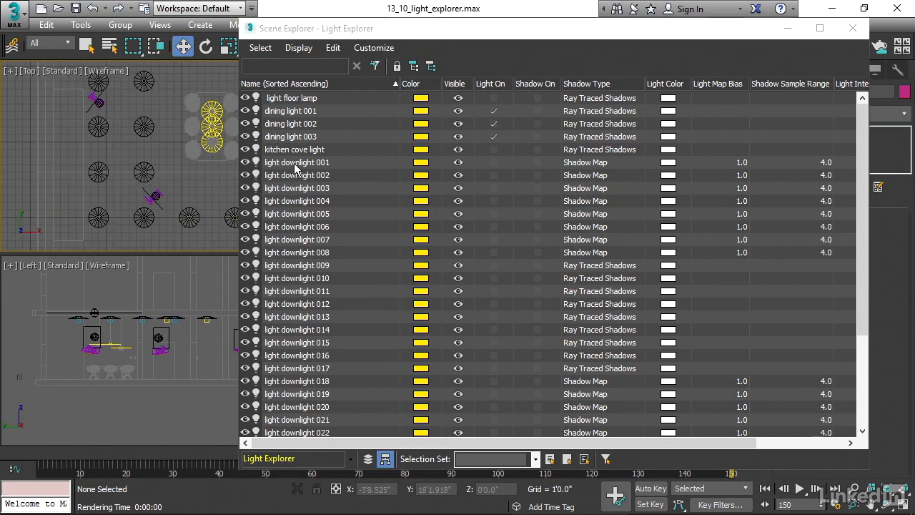
pyautogui.moveTo(292, 295)
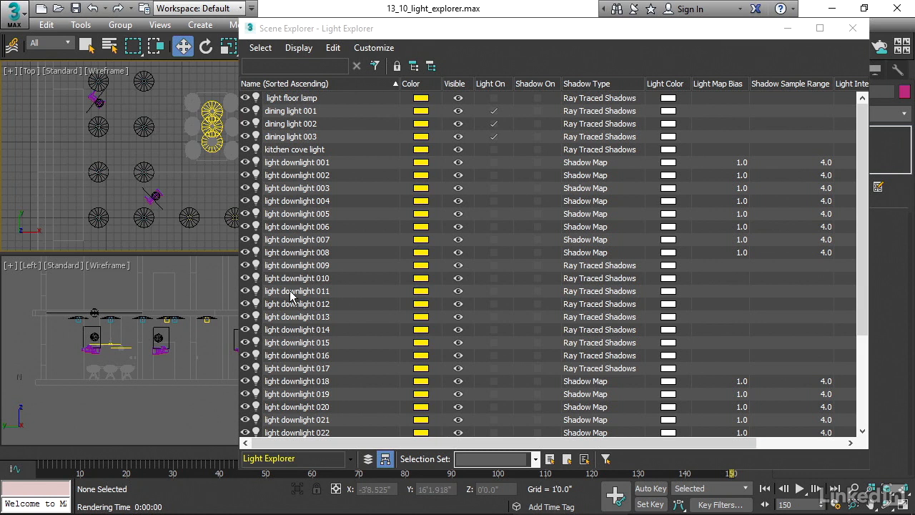
pyautogui.moveTo(304, 415)
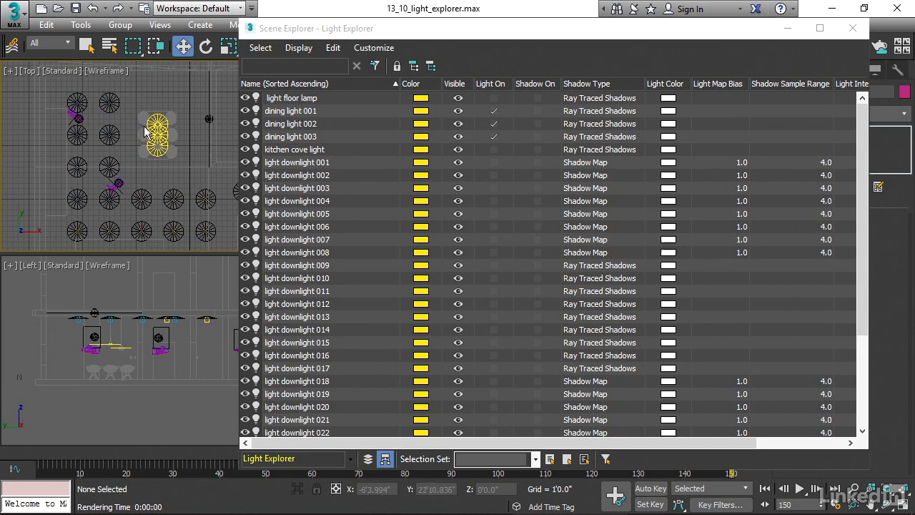
# Step: Switch on downlights 001-008 and the downlight group from 018 onward in Light Explorer
pyautogui.click(114, 103)
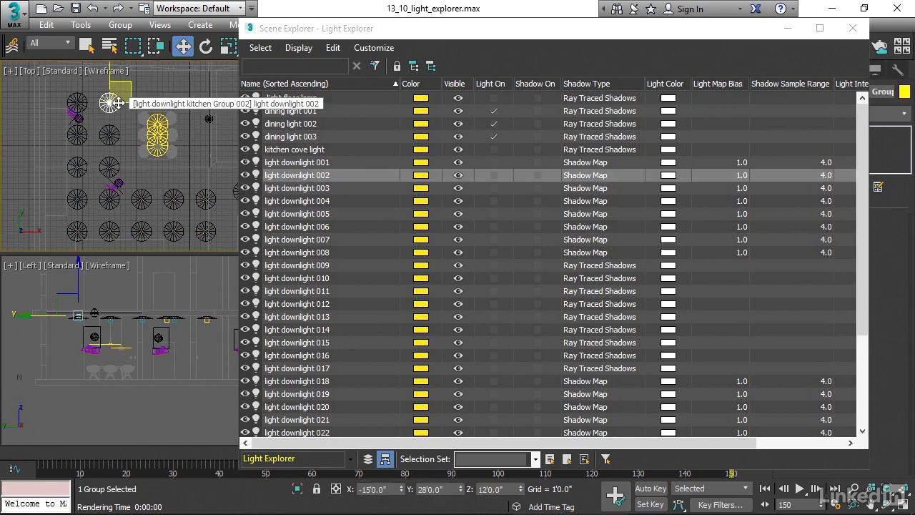
pyautogui.moveTo(738, 189)
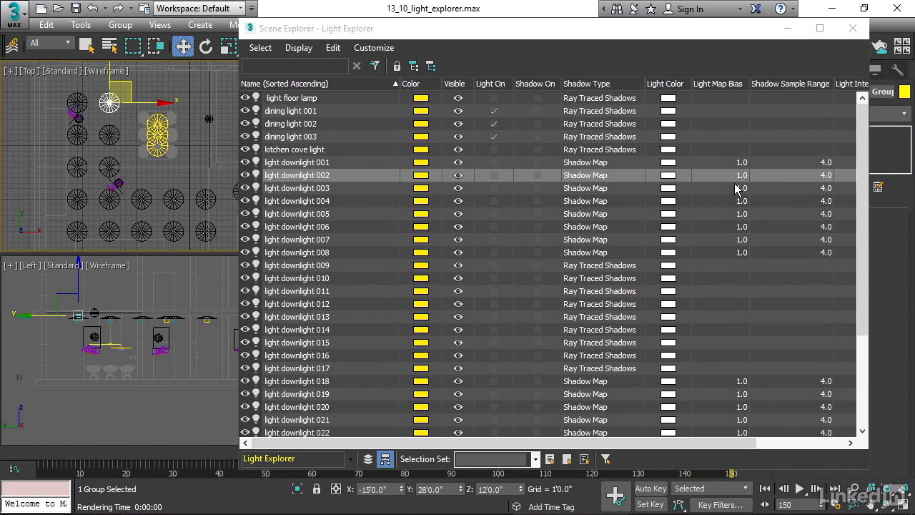
pyautogui.moveTo(280, 174)
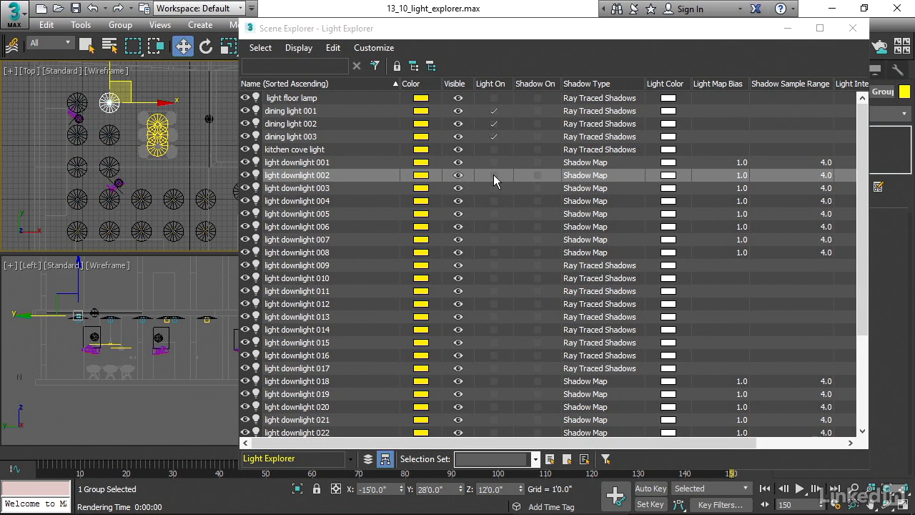
pyautogui.click(493, 175)
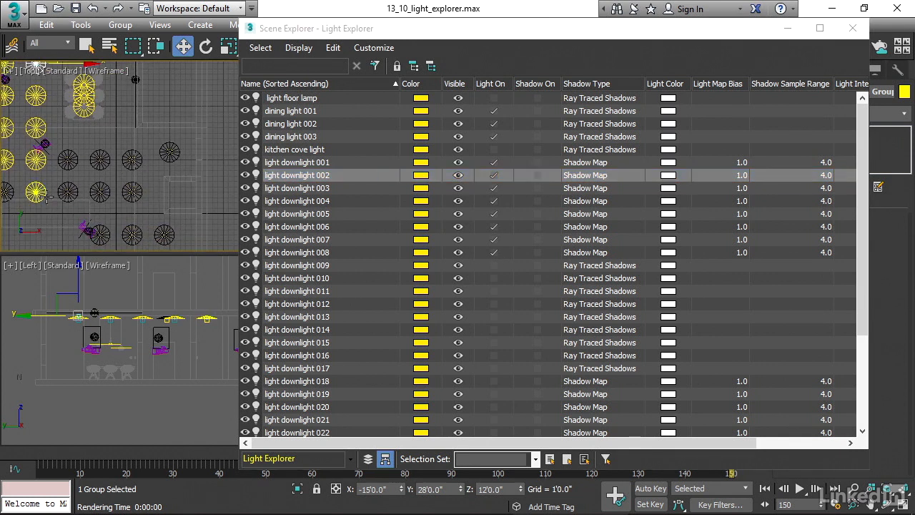
pyautogui.click(298, 393)
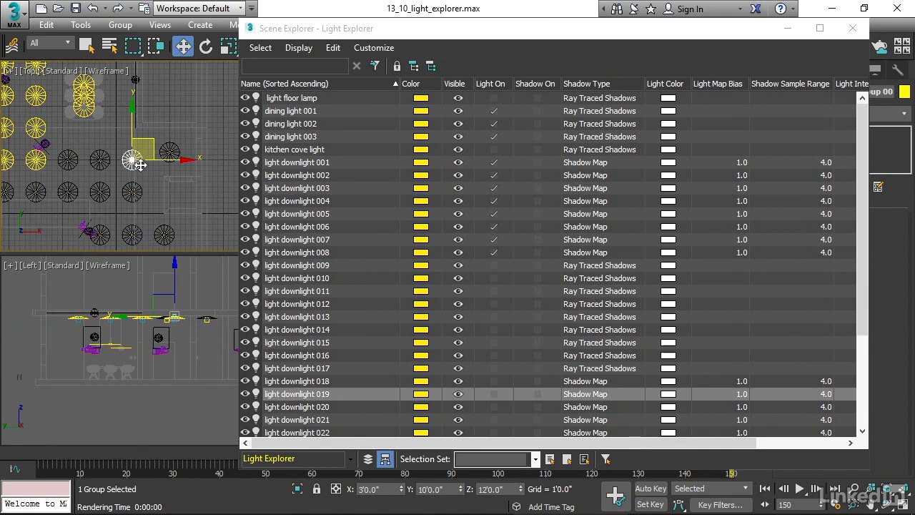
pyautogui.moveTo(485, 402)
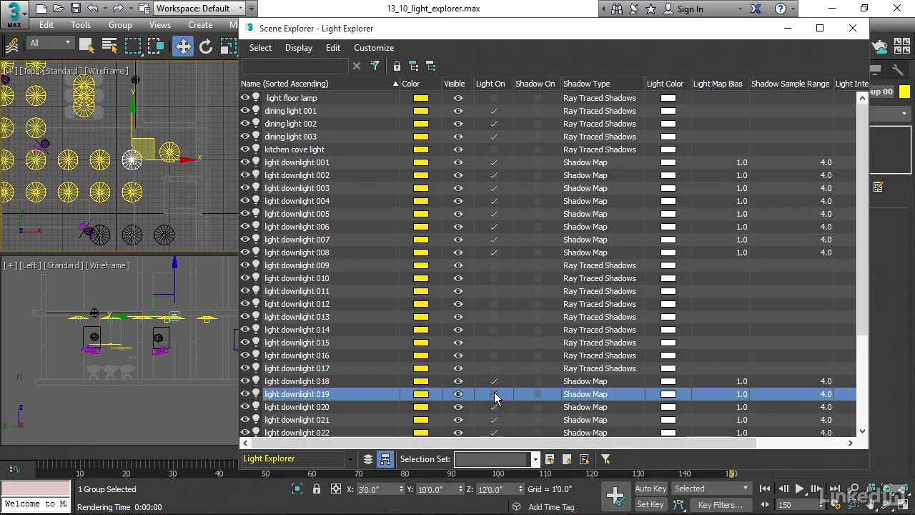
pyautogui.scroll(-3)
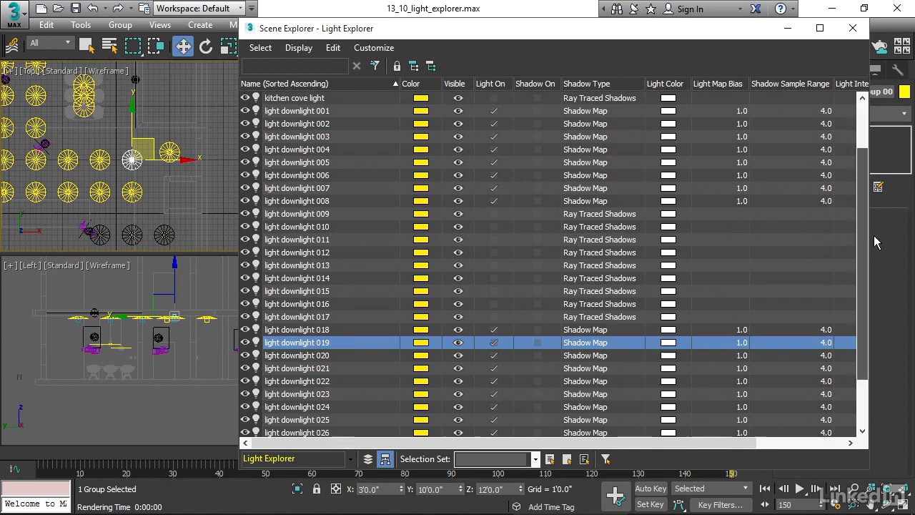
pyautogui.scroll(3)
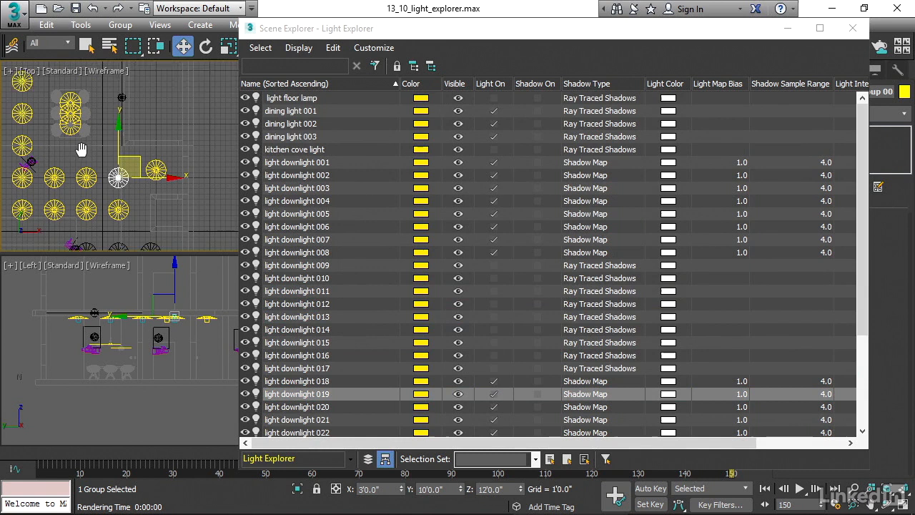
# Step: Switch on the kitchen cove light in the Light Explorer
pyautogui.click(295, 149)
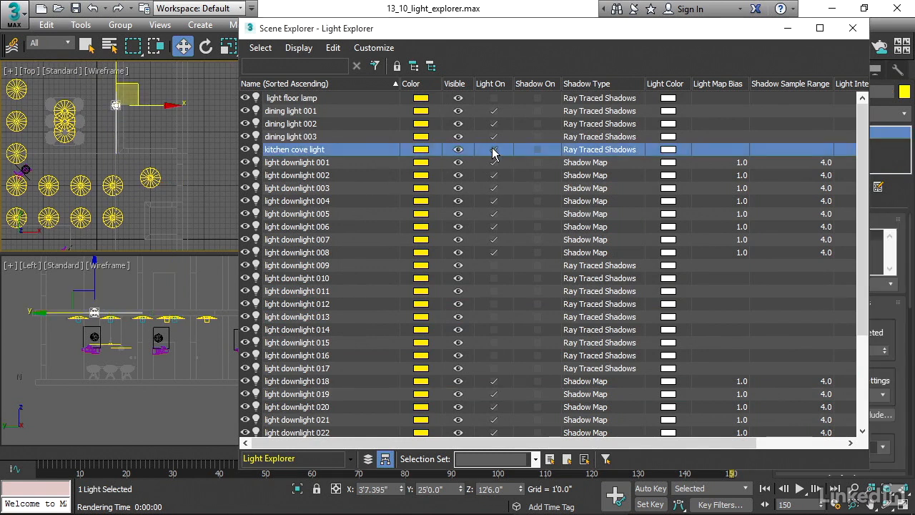
pyautogui.click(495, 149)
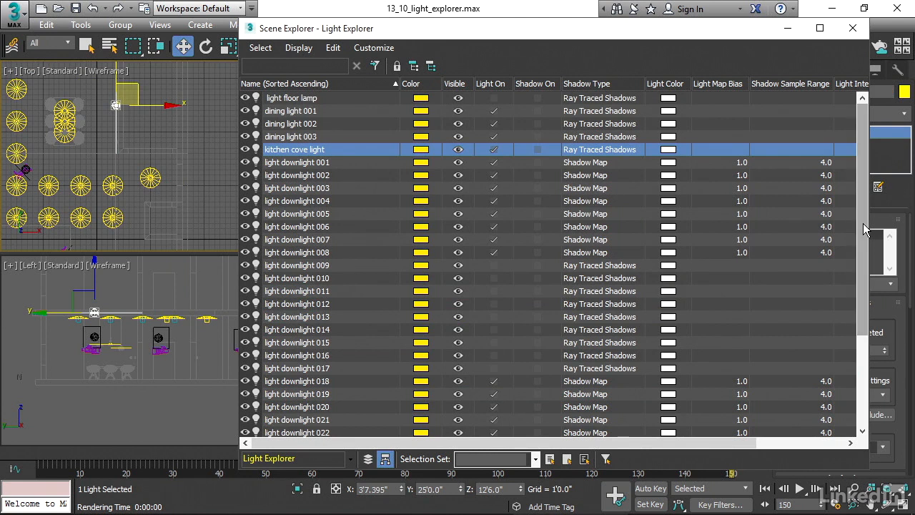
pyautogui.scroll(-3)
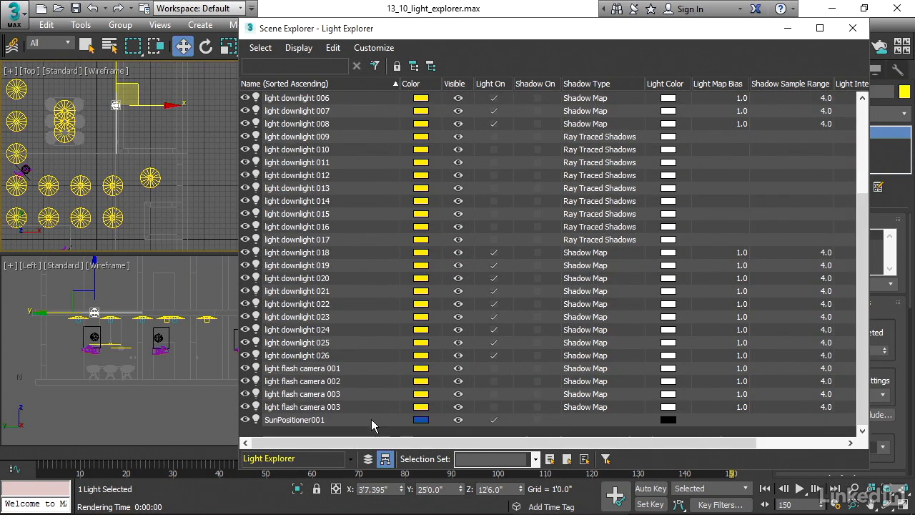
# Step: Toggle SunPositioner001 off and back on, leaving it switched on
pyautogui.click(492, 420)
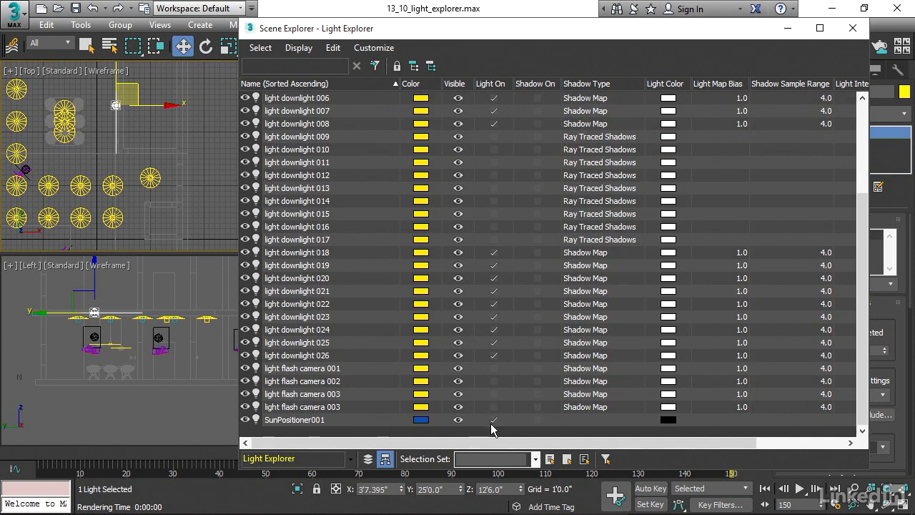
pyautogui.click(495, 420)
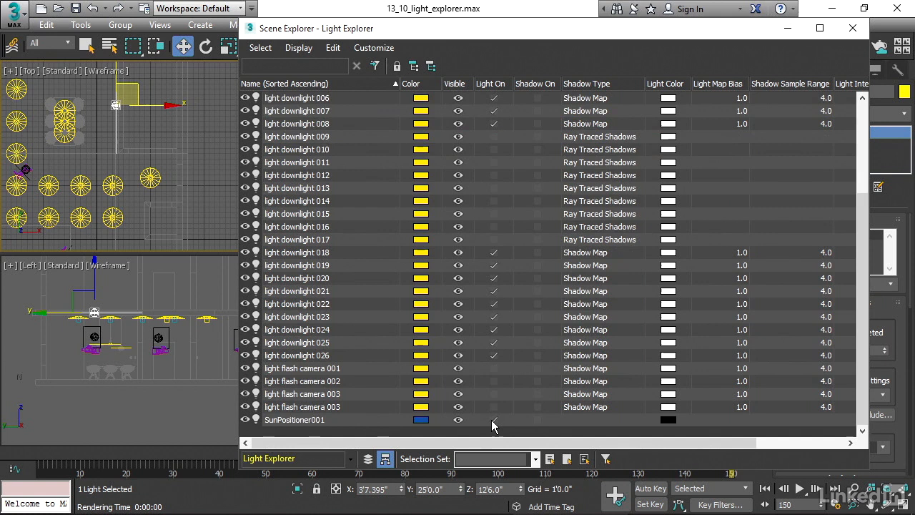
pyautogui.click(493, 420)
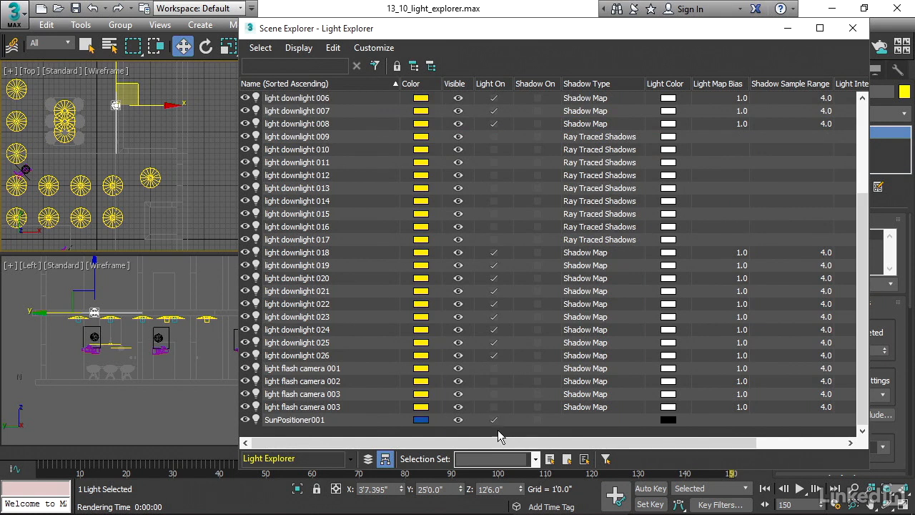
pyautogui.moveTo(460, 421)
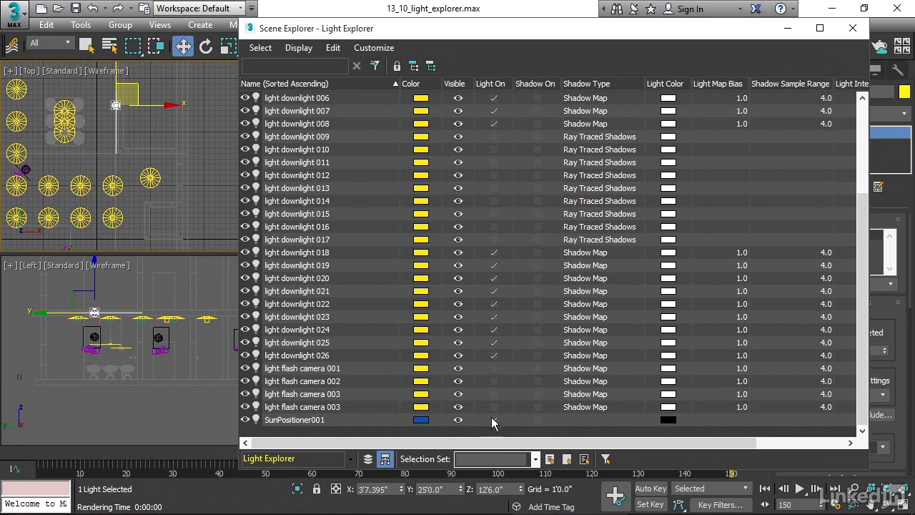
pyautogui.click(493, 420)
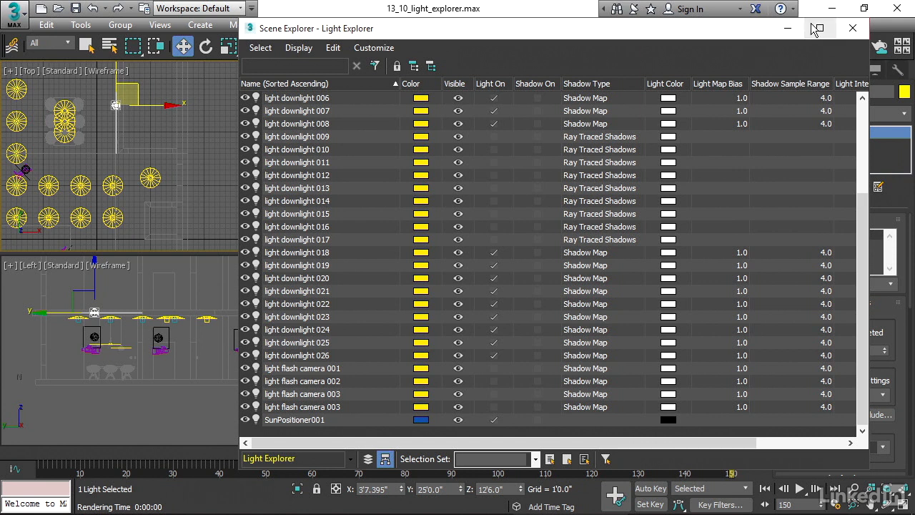
pyautogui.moveTo(867, 216)
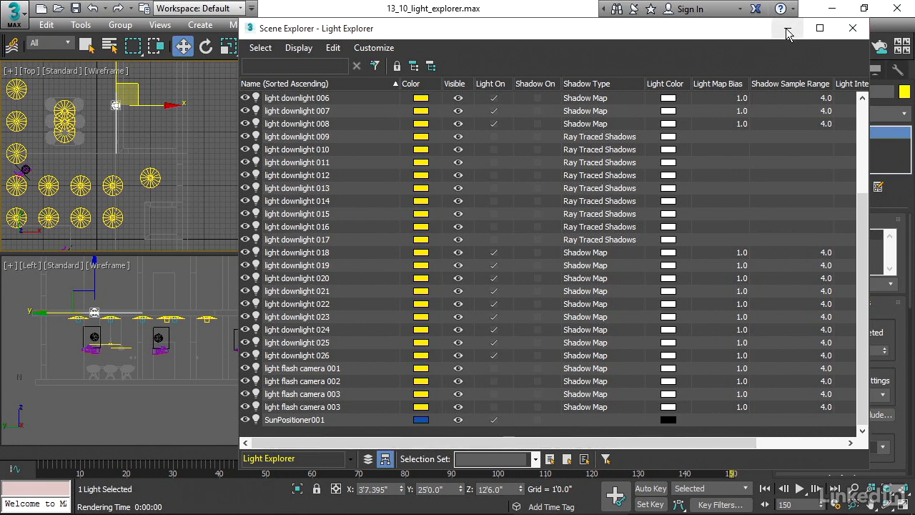
pyautogui.moveTo(786, 29)
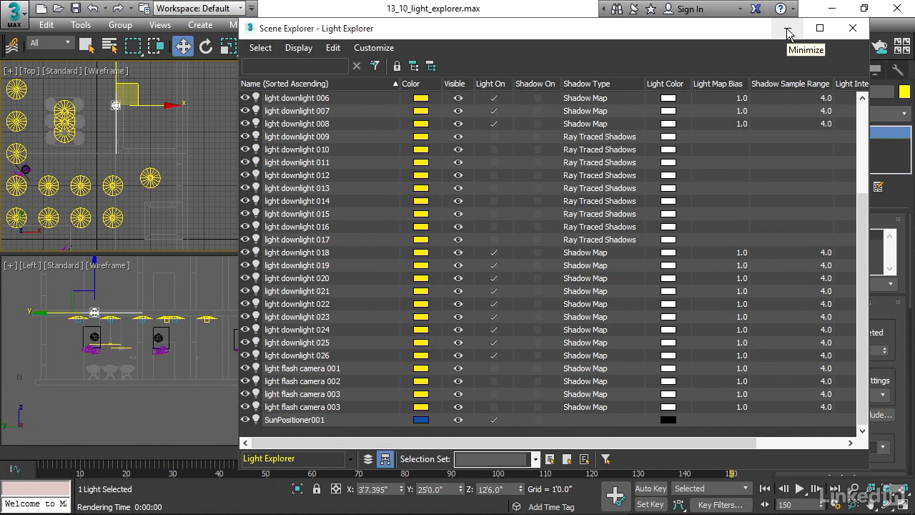
# Step: Minimize the Light Explorer, render the dining room camera view, then close the rendered frame
pyautogui.click(852, 29)
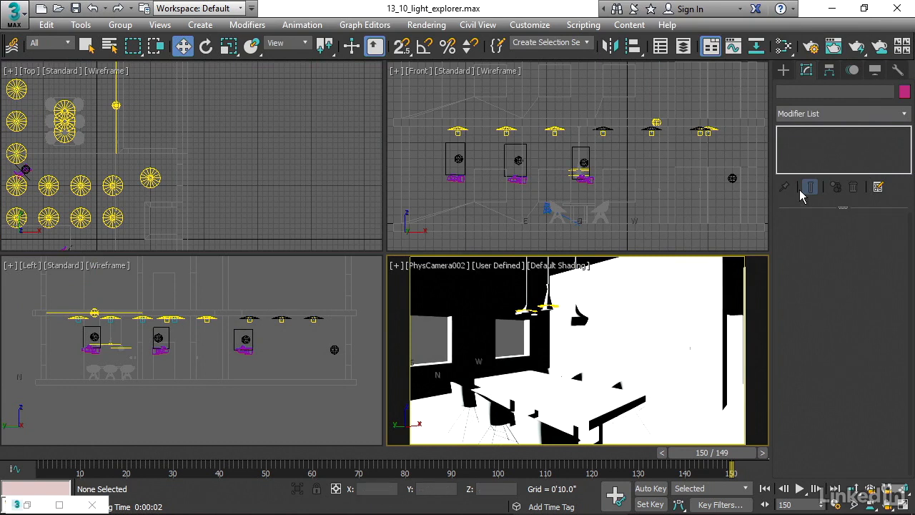
pyautogui.moveTo(855, 47)
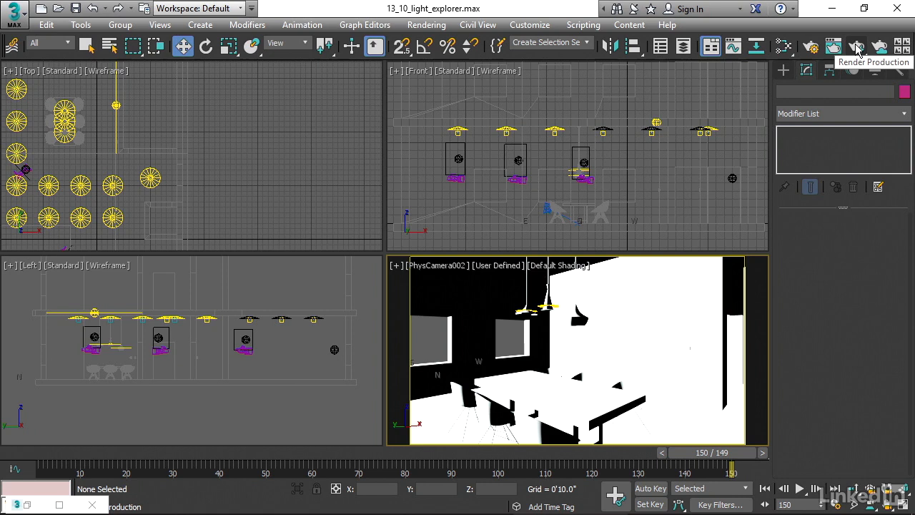
pyautogui.click(855, 46)
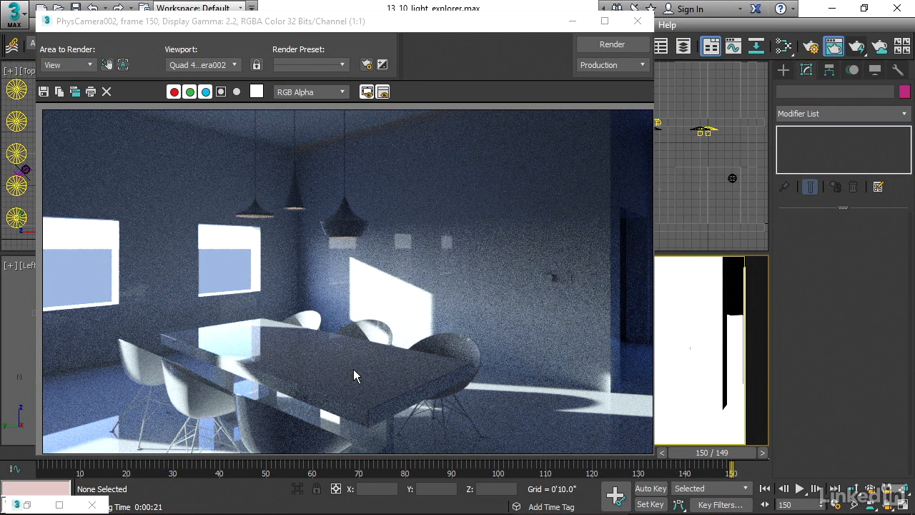
pyautogui.moveTo(346, 369)
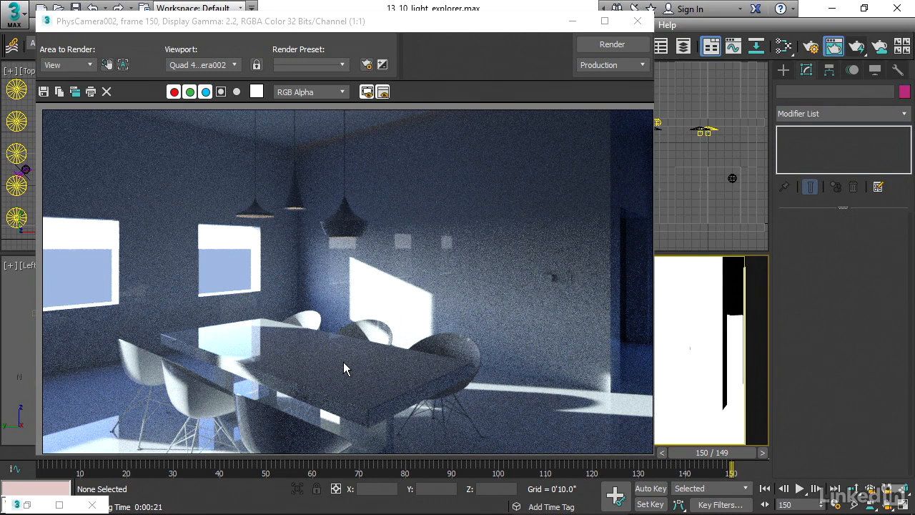
pyautogui.click(637, 21)
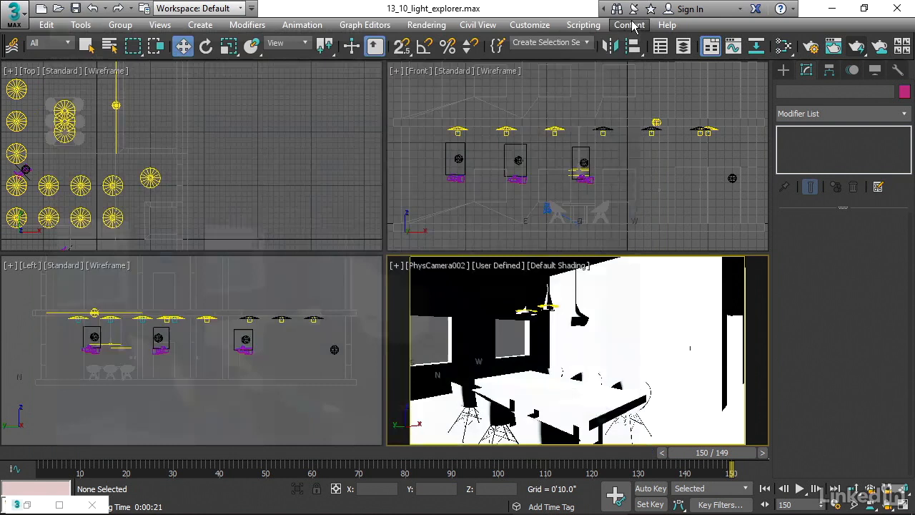
pyautogui.moveTo(586, 111)
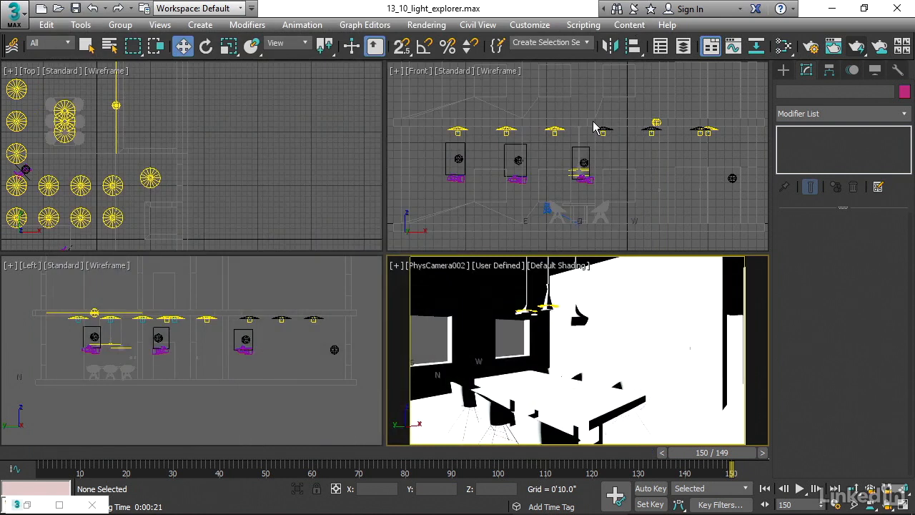
pyautogui.moveTo(549, 123)
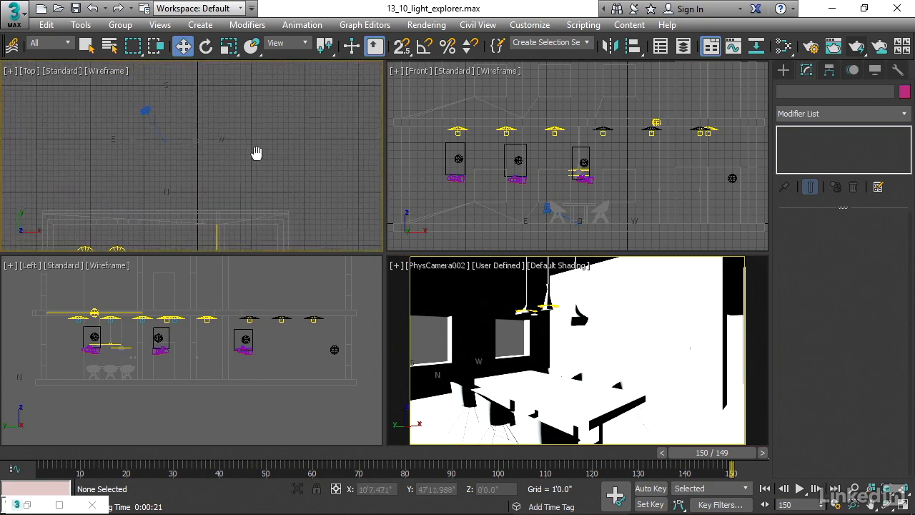
# Step: Select the Sun Positioner compass in the Top viewport to show its sun position settings
pyautogui.click(179, 140)
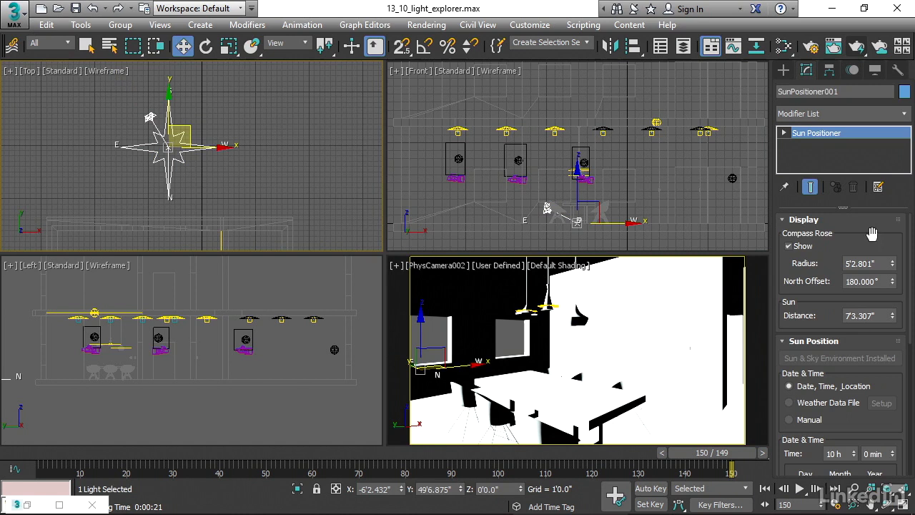
pyautogui.moveTo(908, 267)
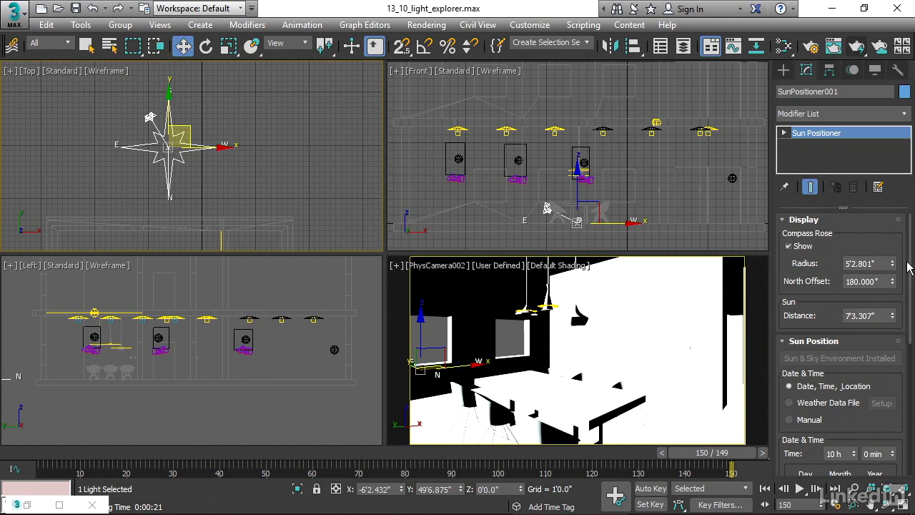
pyautogui.scroll(-3)
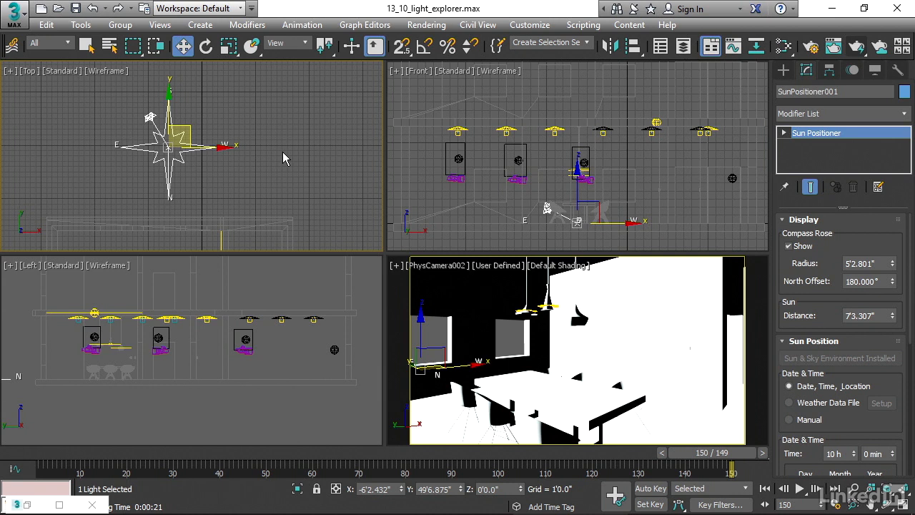
# Step: Turn off Renderable in the Sun Positioner's Object Properties and confirm with OK
pyautogui.rightClick(283, 150)
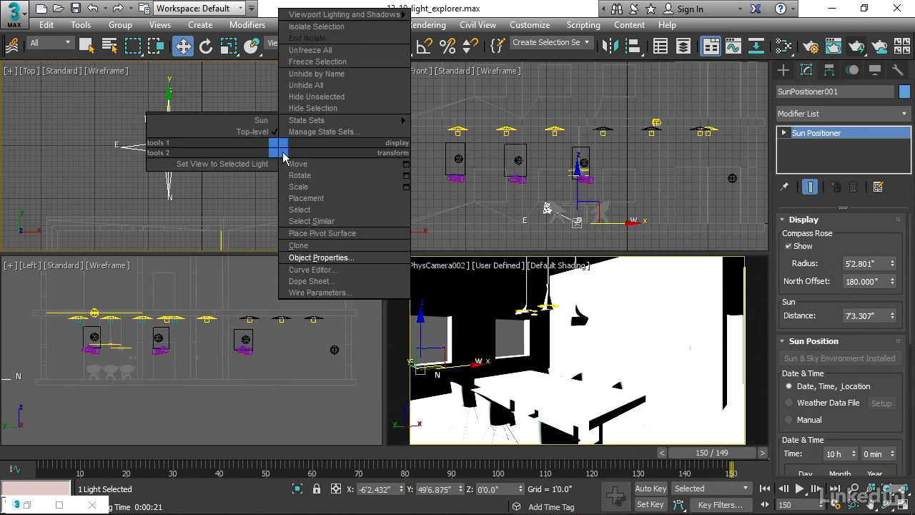
pyautogui.moveTo(332, 269)
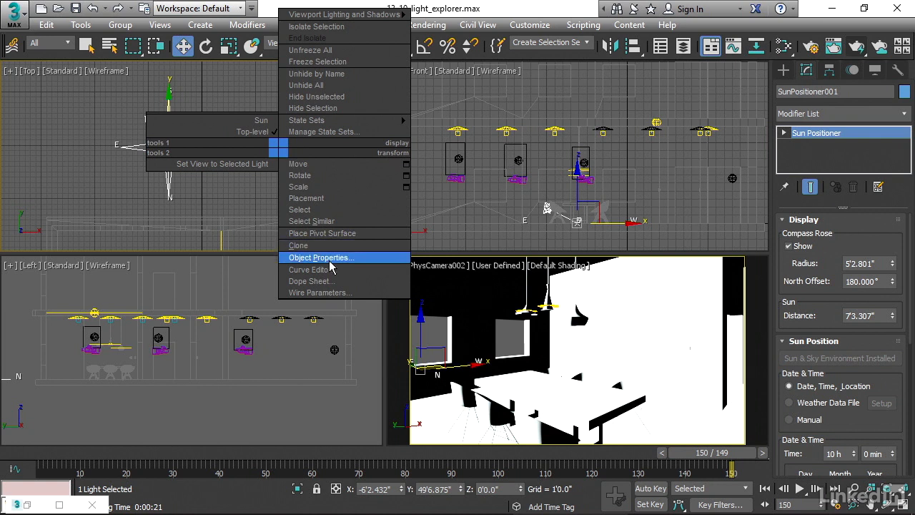
pyautogui.click(320, 258)
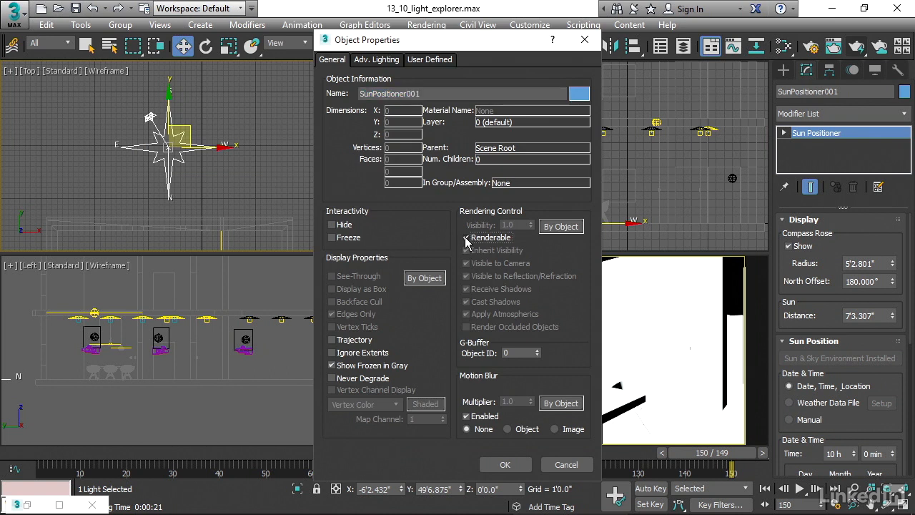
pyautogui.click(466, 237)
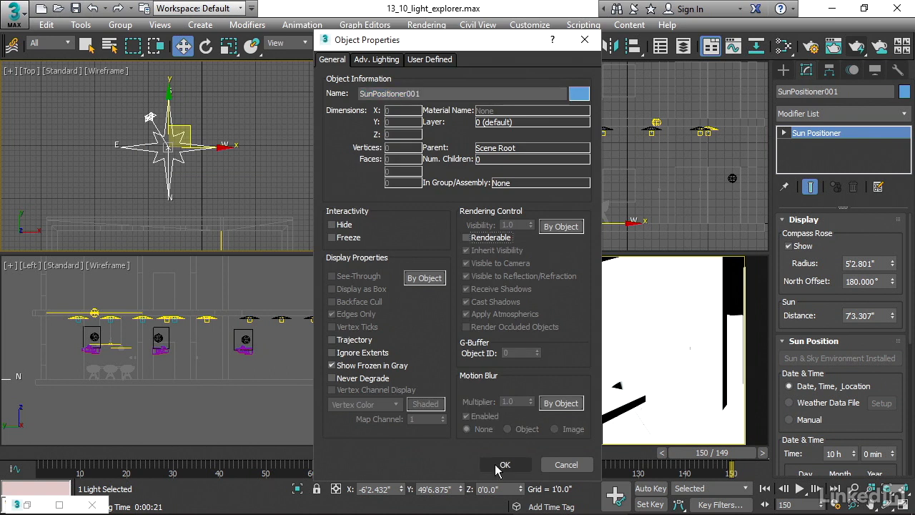
pyautogui.click(505, 465)
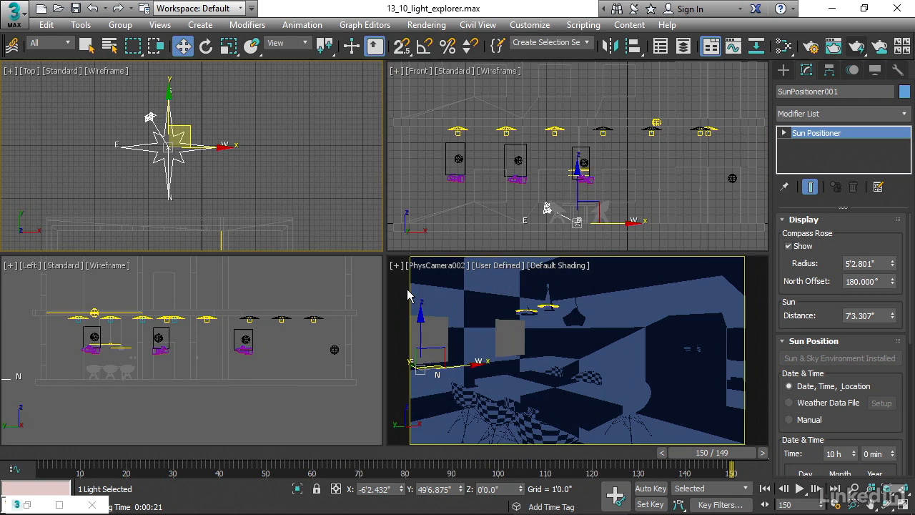
pyautogui.moveTo(399, 294)
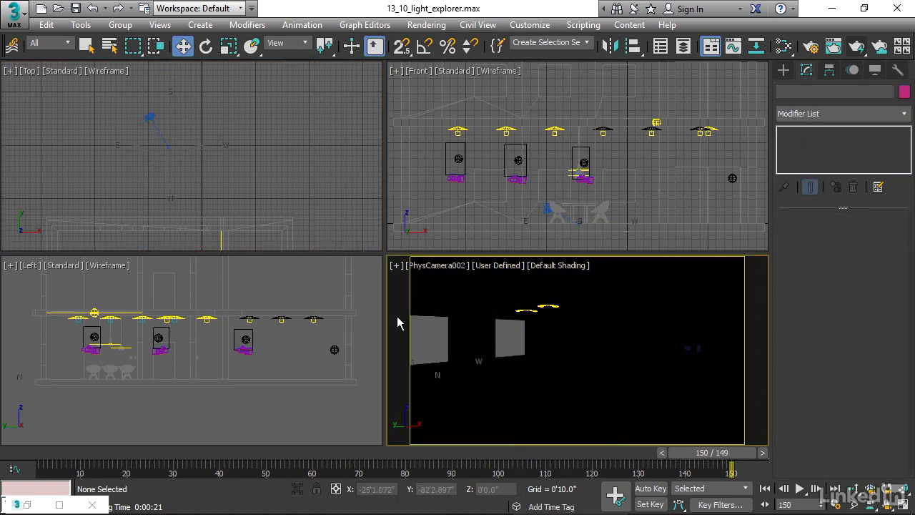
pyautogui.moveTo(507, 369)
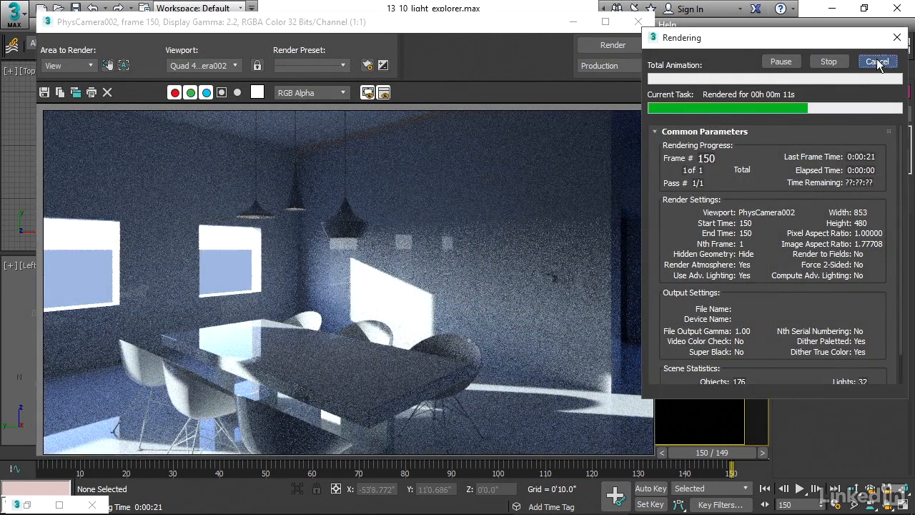
pyautogui.click(879, 61)
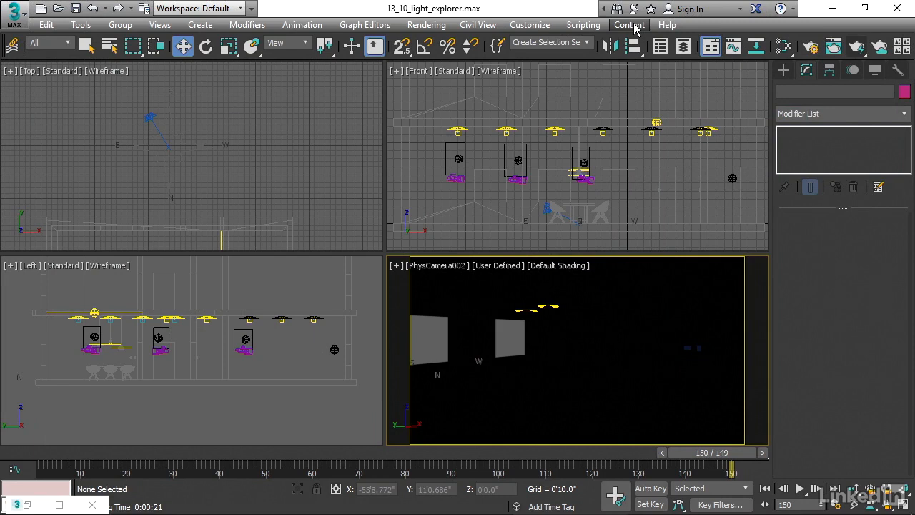
# Step: Visit Rendering > Environment, then render the camera view to a very dark dining room image
pyautogui.click(426, 25)
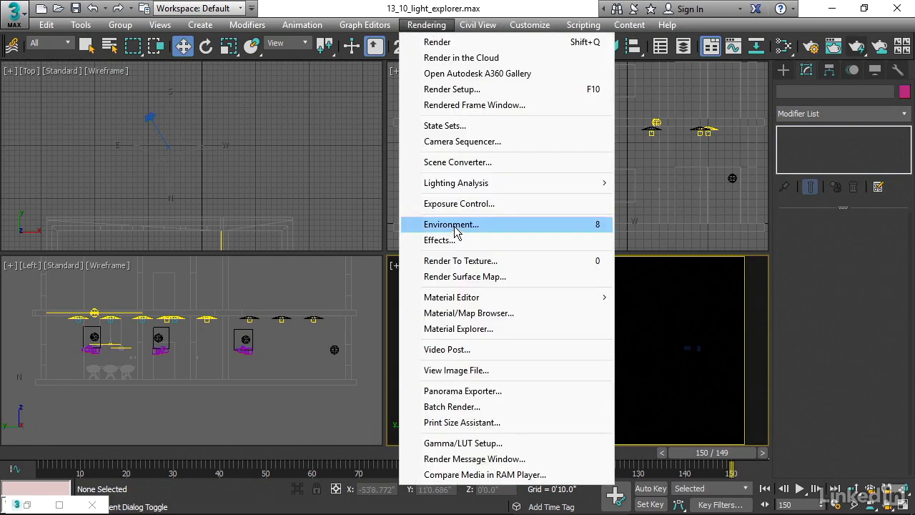
pyautogui.click(452, 223)
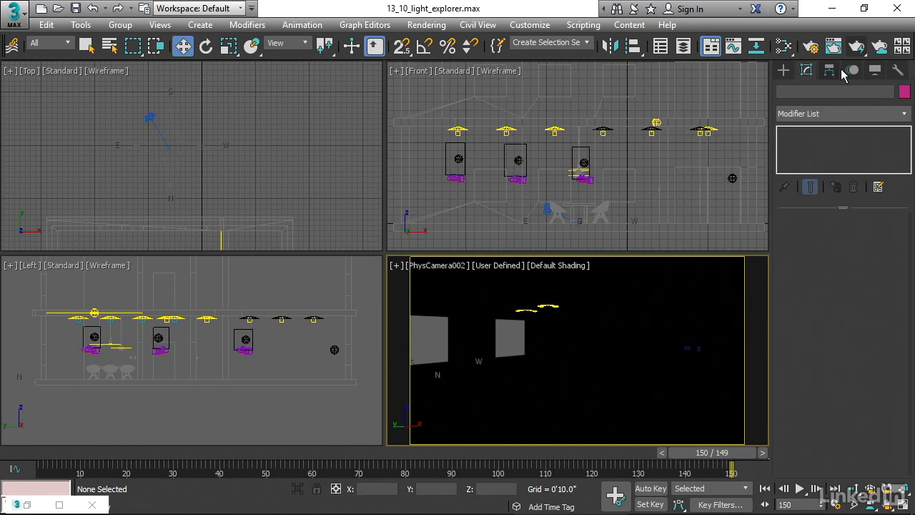
pyautogui.click(612, 46)
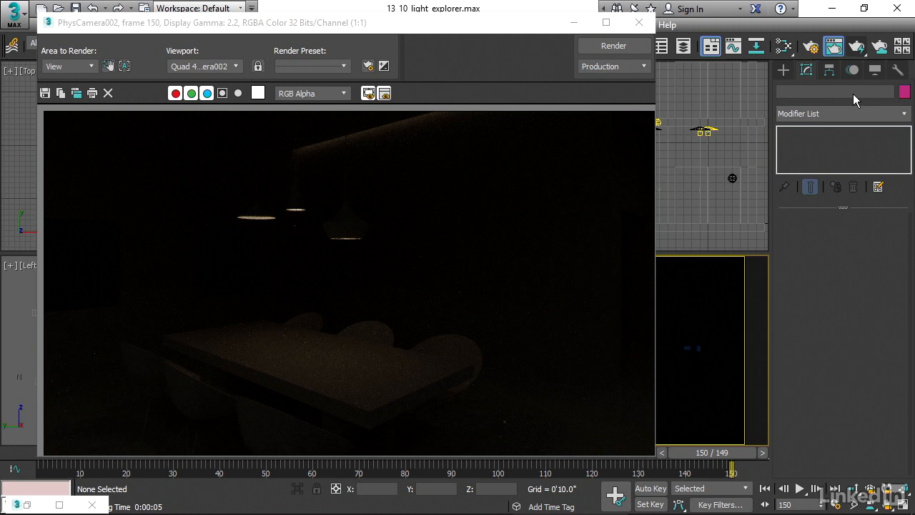
pyautogui.moveTo(851, 106)
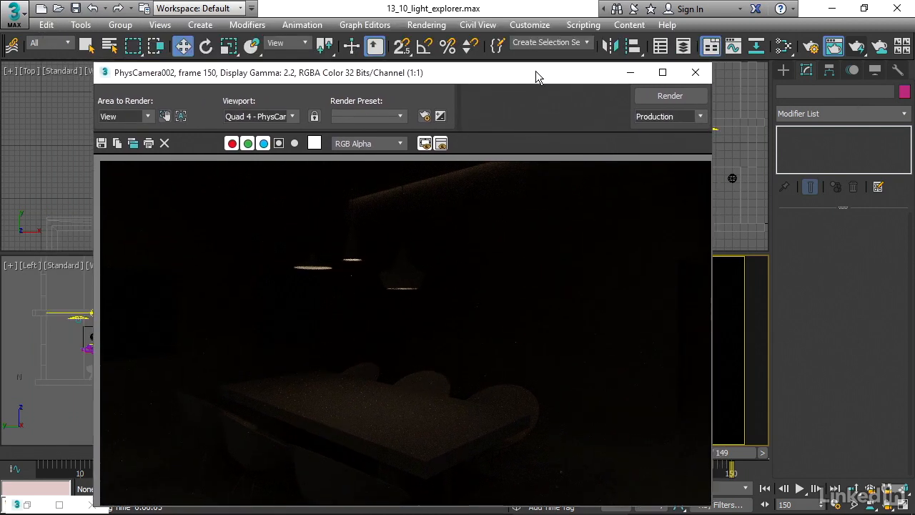
# Step: In Environment's Physical Camera Exposure Control, select the 10 EV exposure value to set it to 6 EV
pyautogui.click(426, 25)
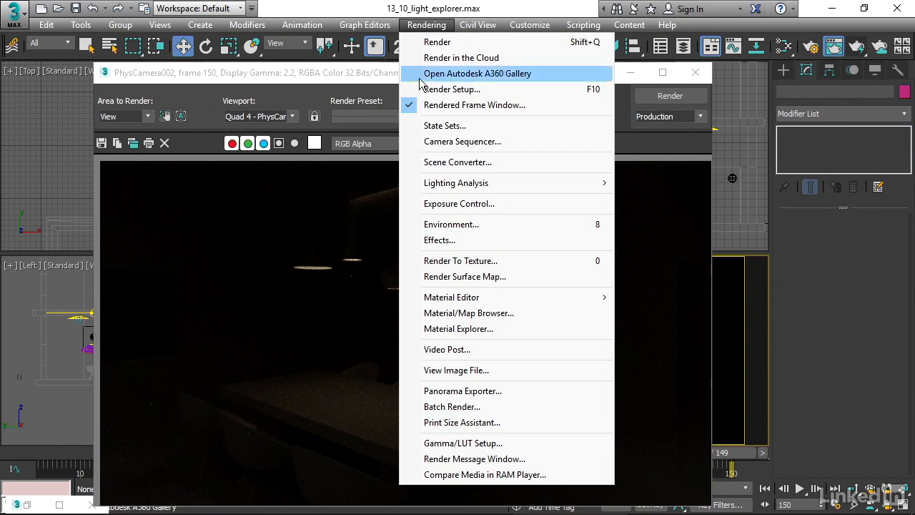
pyautogui.click(451, 223)
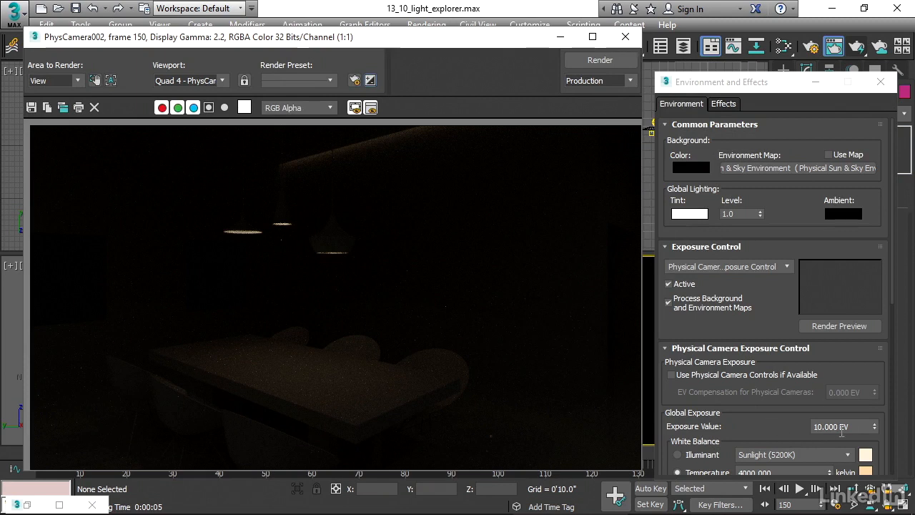
pyautogui.tripleClick(841, 427)
pyautogui.write('6')
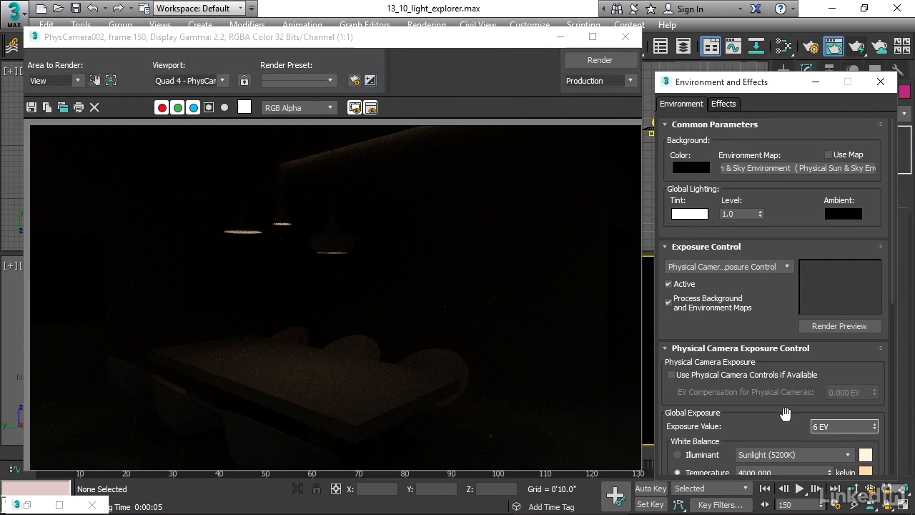
pyautogui.tripleClick(844, 426)
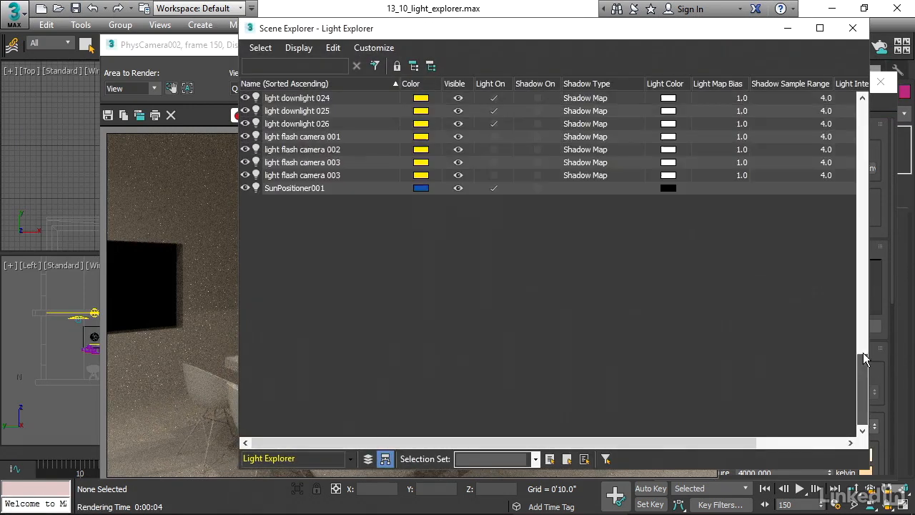
# Step: Scroll the Light Explorer list to review the floor lamp, dining and kitchen lights
pyautogui.scroll(3)
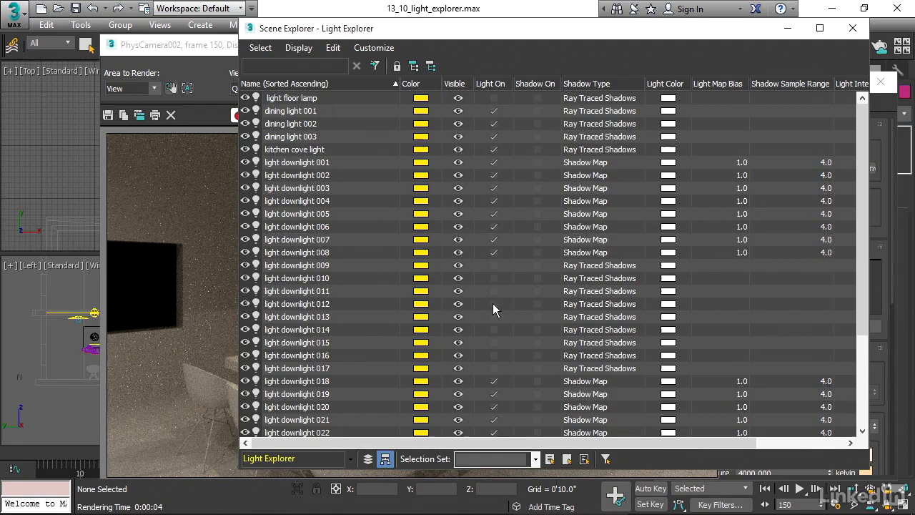
pyautogui.moveTo(775, 200)
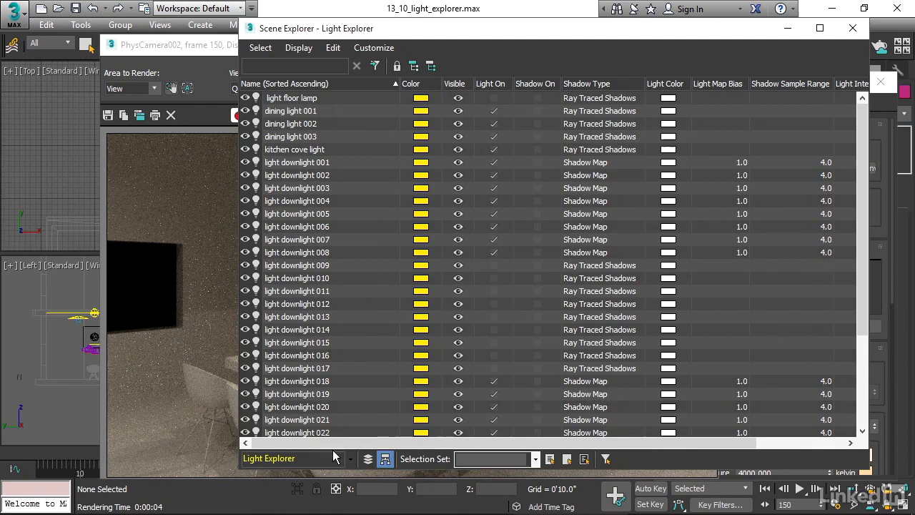
pyautogui.moveTo(827, 67)
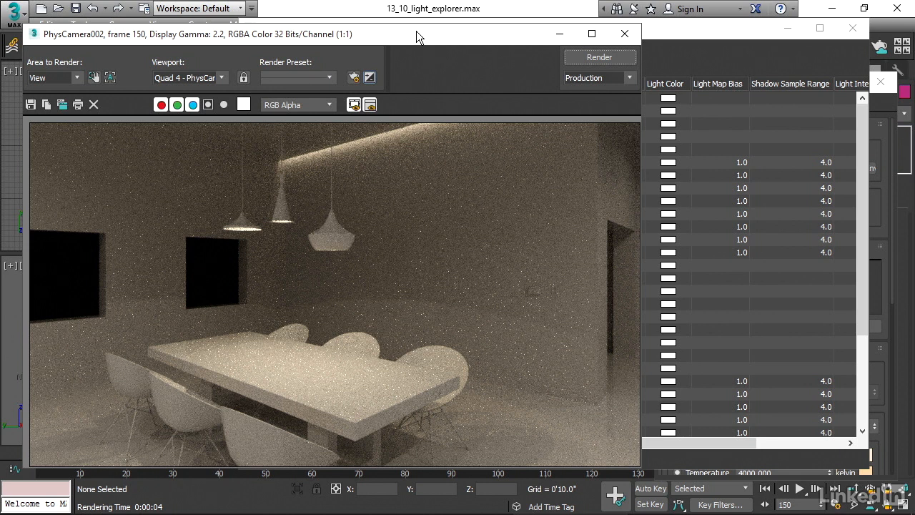
pyautogui.moveTo(666, 33)
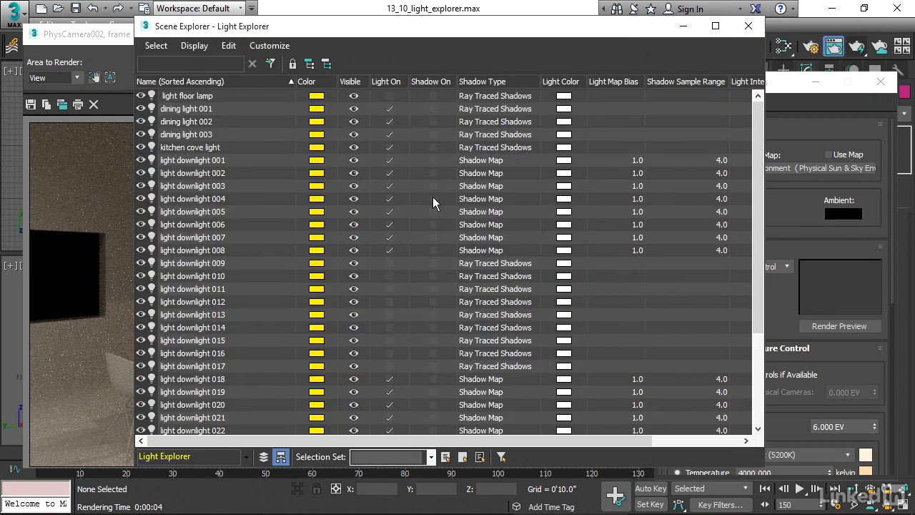
pyautogui.moveTo(435, 115)
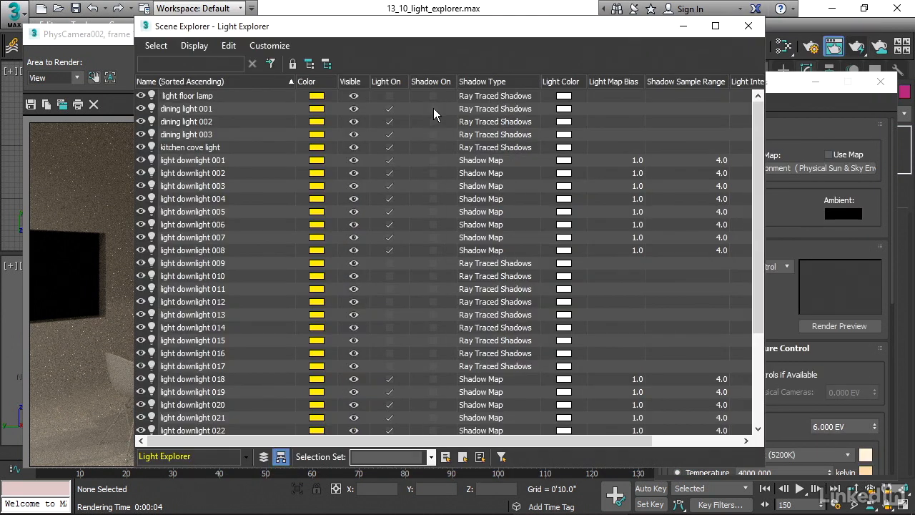
pyautogui.moveTo(418, 117)
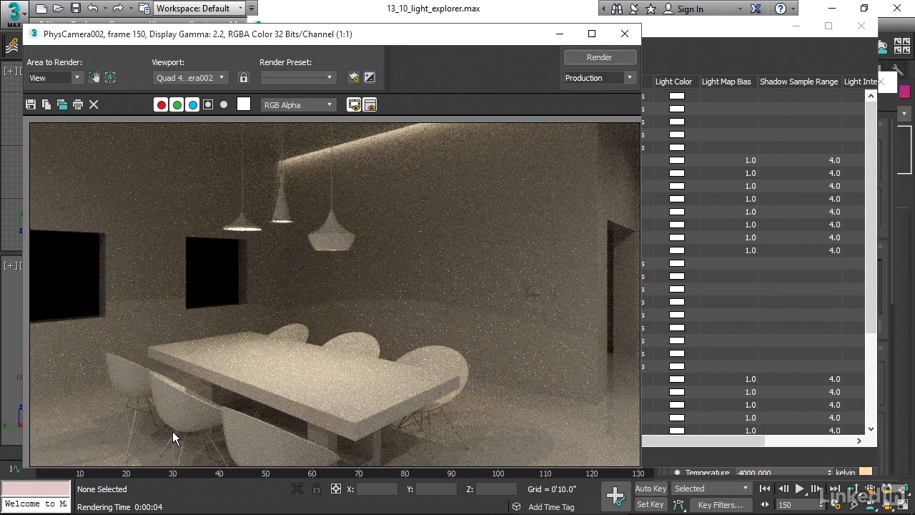
pyautogui.moveTo(541, 439)
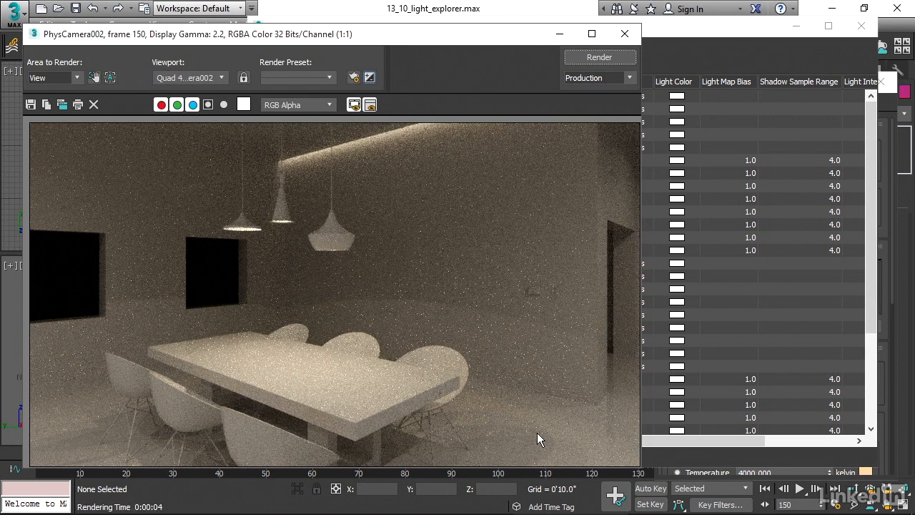